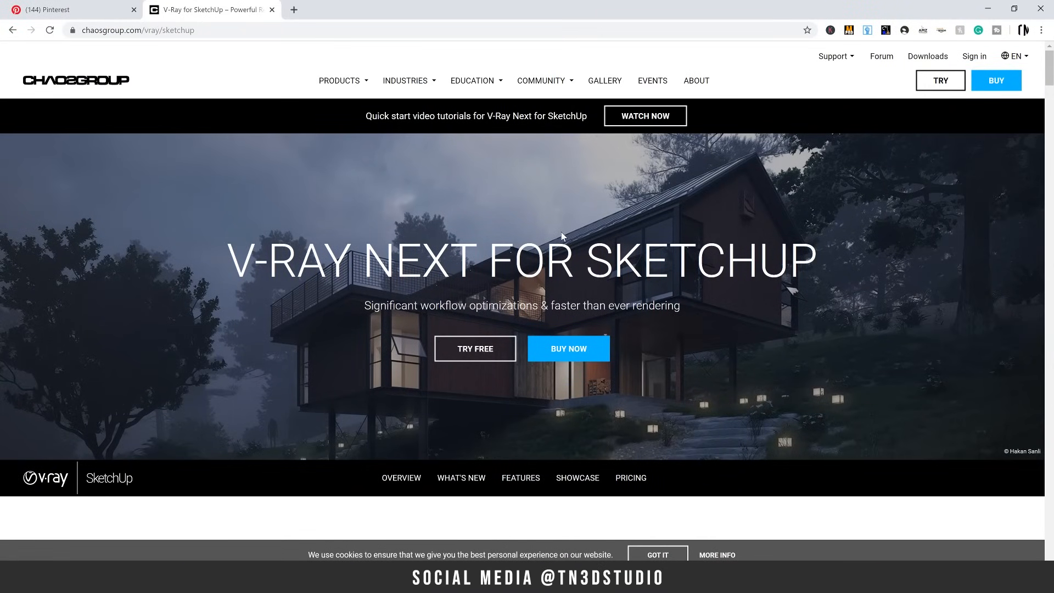
# - Create a generic V-Ray material named 00_Clear Glass and apply it to the selected panel
pyautogui.scroll(-3)
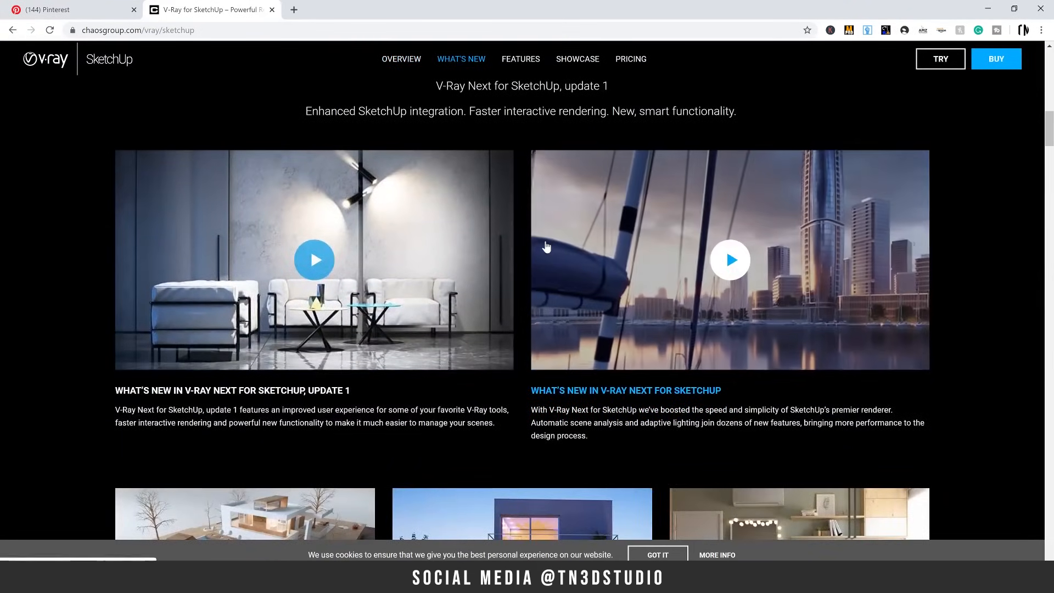
pyautogui.scroll(-3)
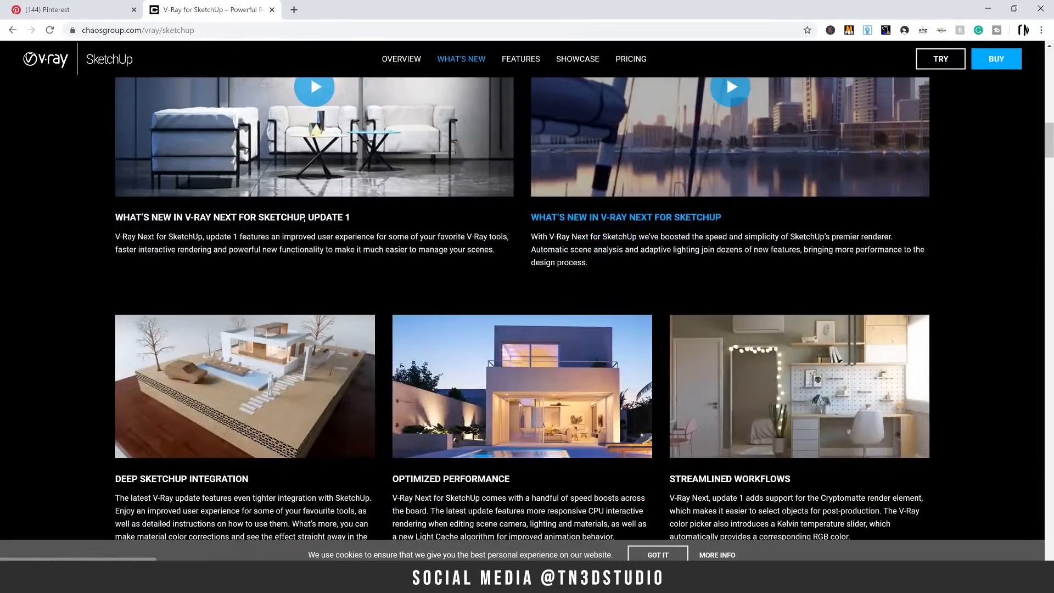
pyautogui.scroll(-3)
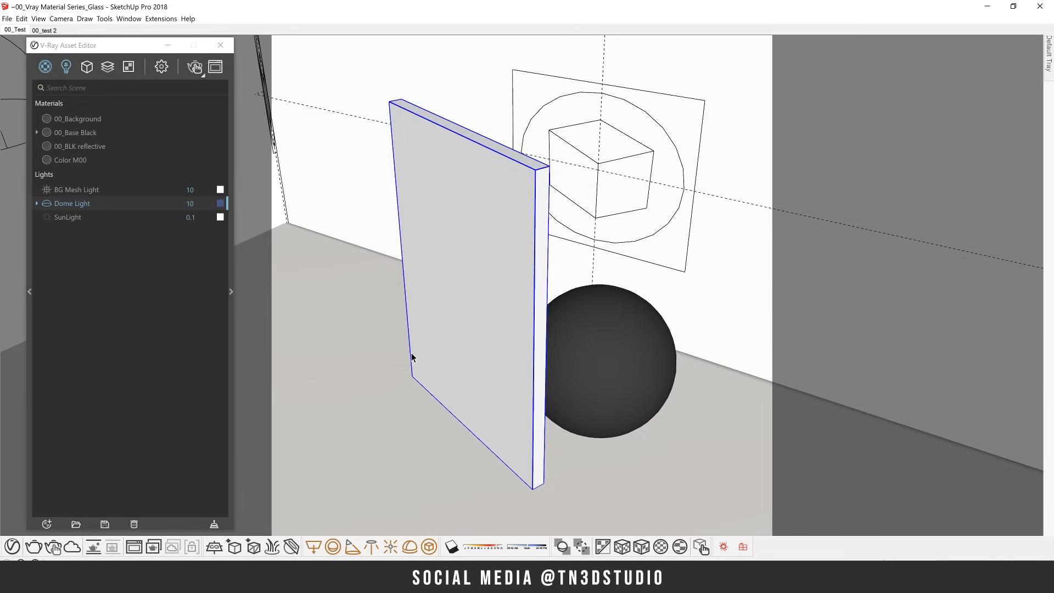
pyautogui.moveTo(513, 213)
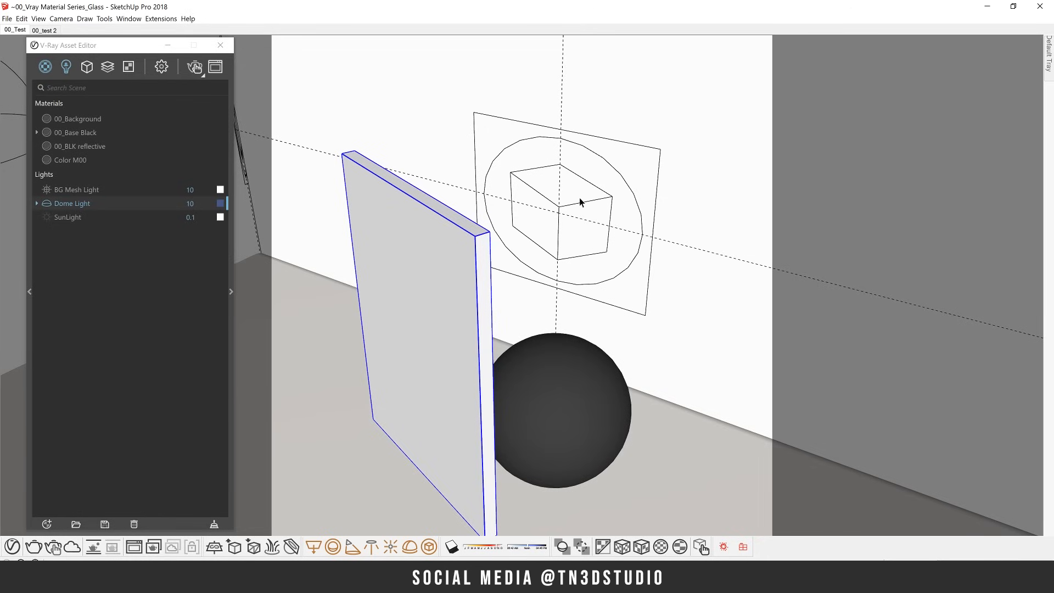
pyautogui.moveTo(84, 226)
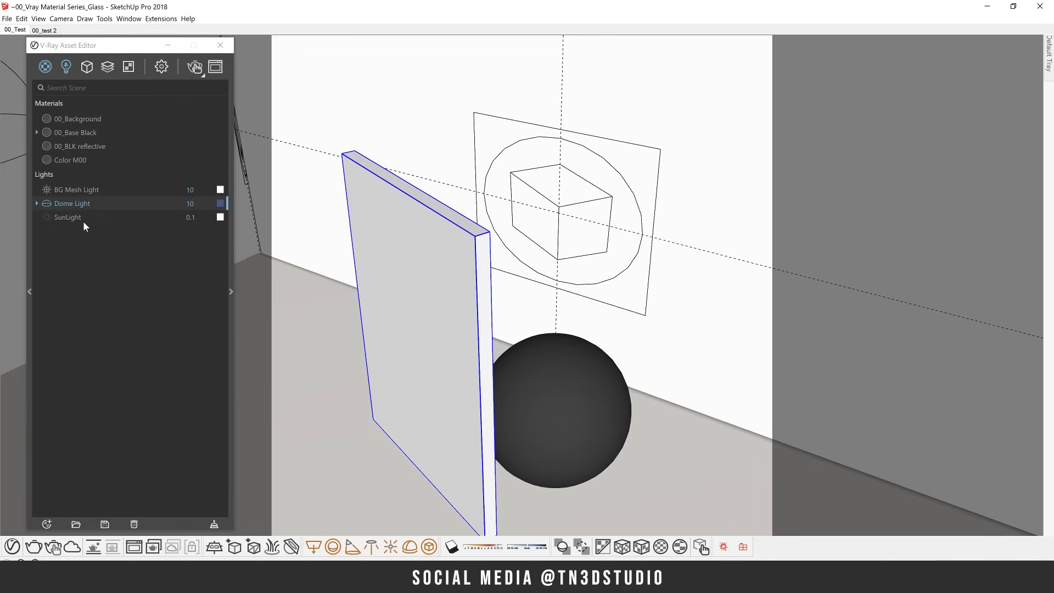
pyautogui.moveTo(72, 203)
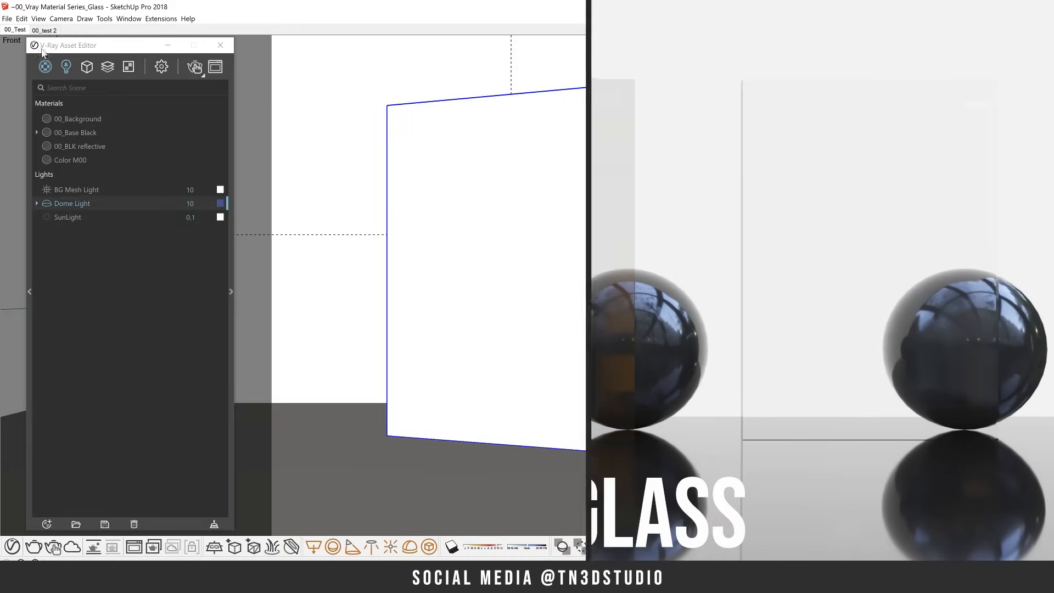
pyautogui.click(46, 524)
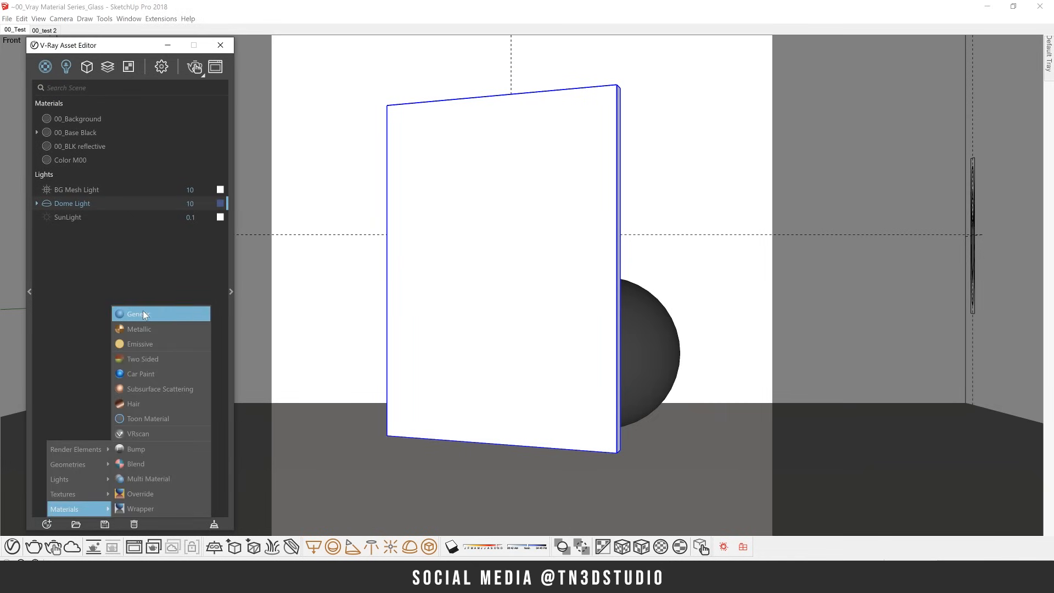
pyautogui.click(138, 314)
pyautogui.write('00_')
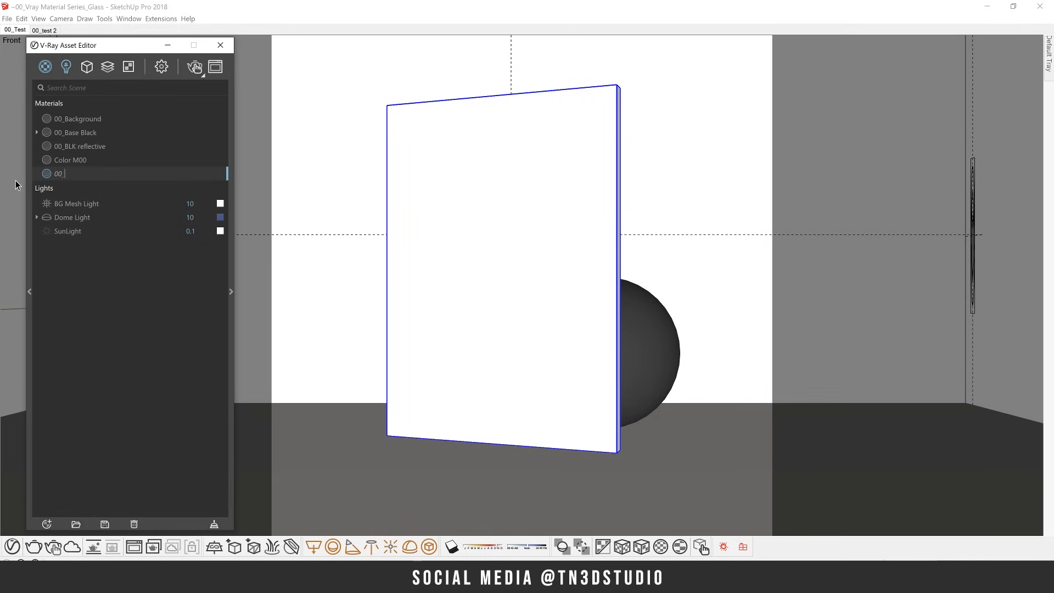
pyautogui.write('Clear Glass')
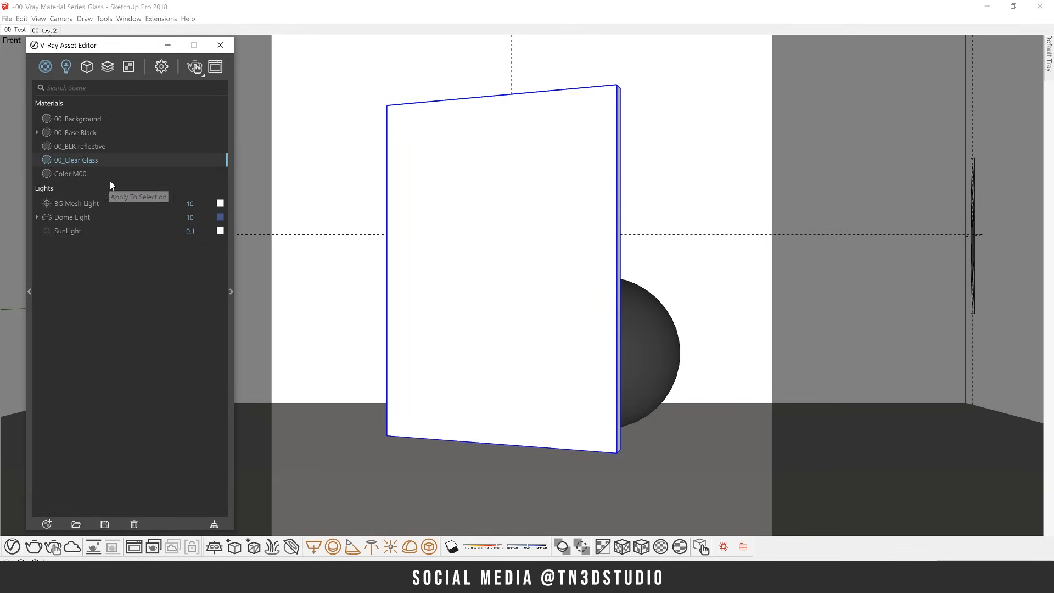
pyautogui.click(195, 66)
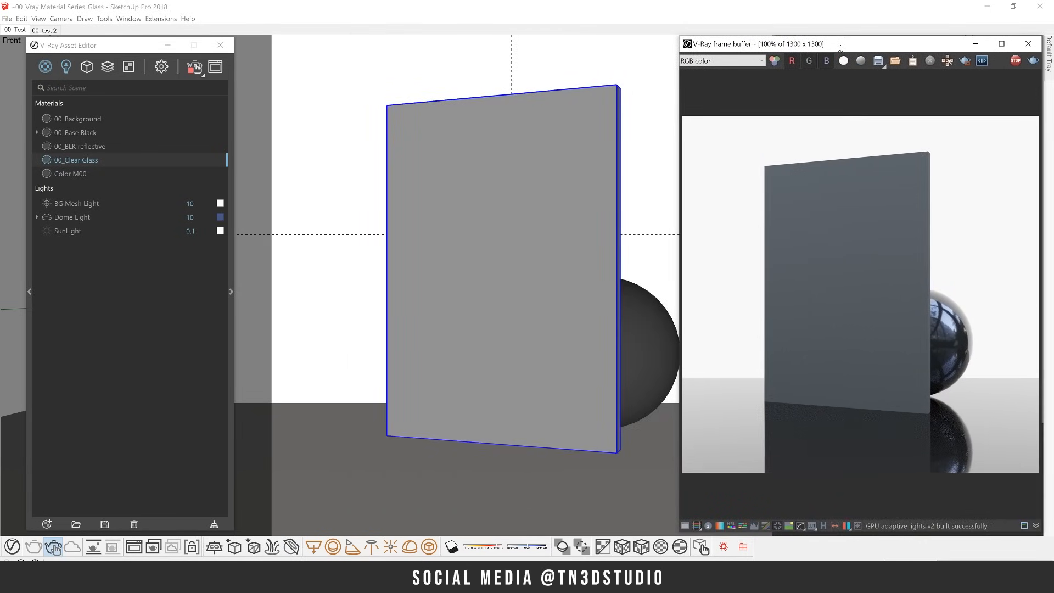
# - Make the 00_Clear Glass diffuse colour black and collapse the Diffuse rollout
pyautogui.click(720, 60)
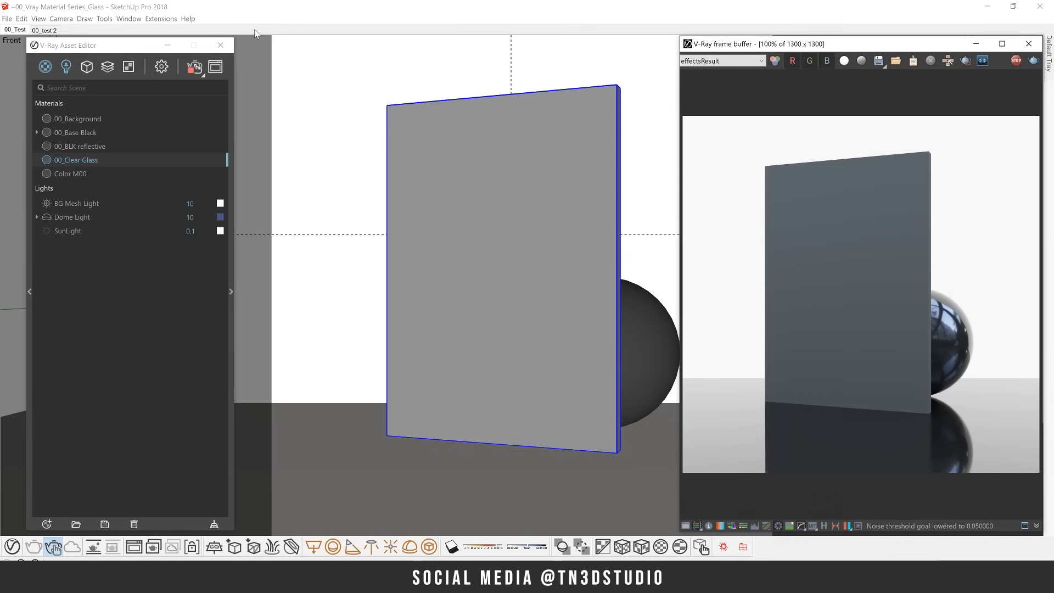
pyautogui.doubleClick(76, 159)
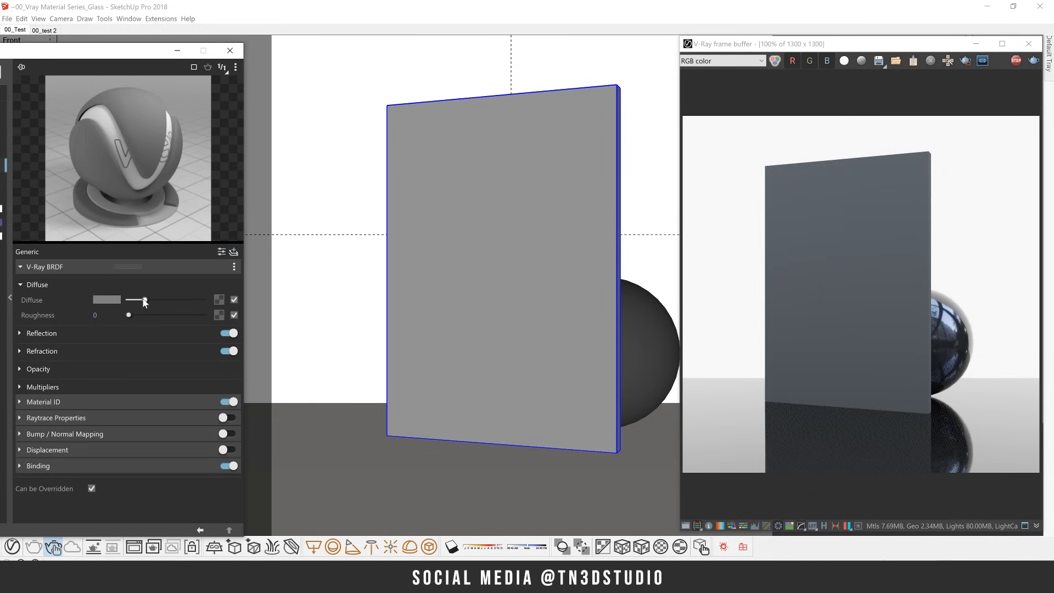
pyautogui.moveTo(141, 299); pyautogui.dragTo(128, 300)
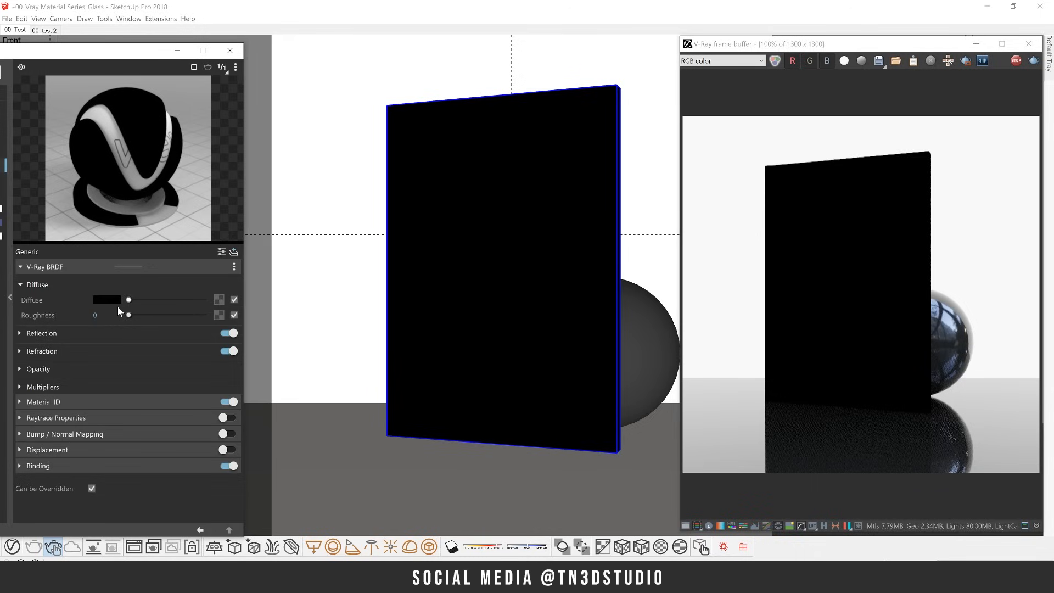
pyautogui.click(37, 285)
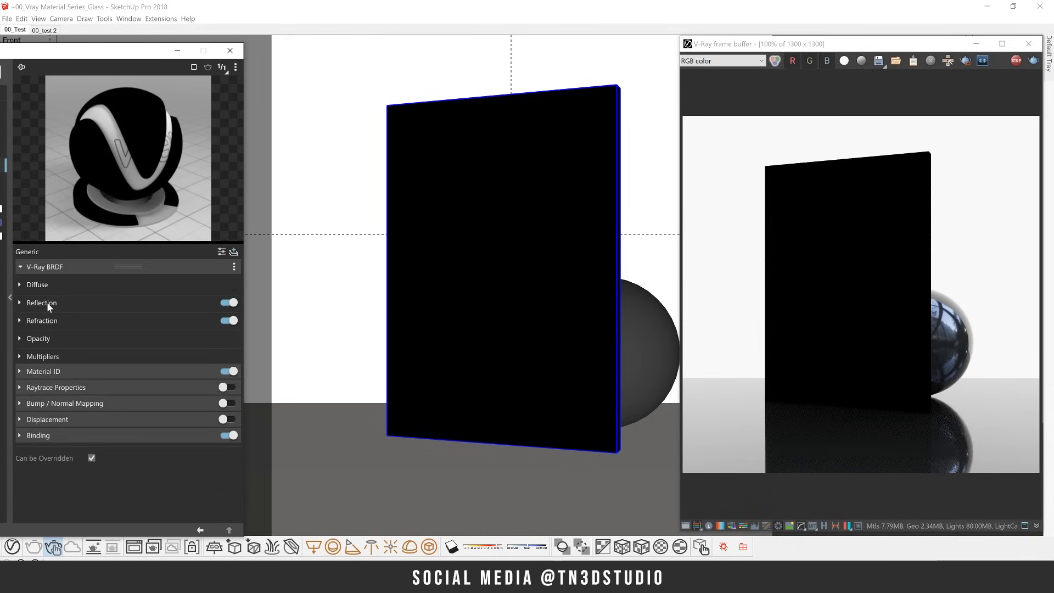
# - Raise the reflection colour to full white and enter 0.8 in the reflection settings
pyautogui.click(42, 303)
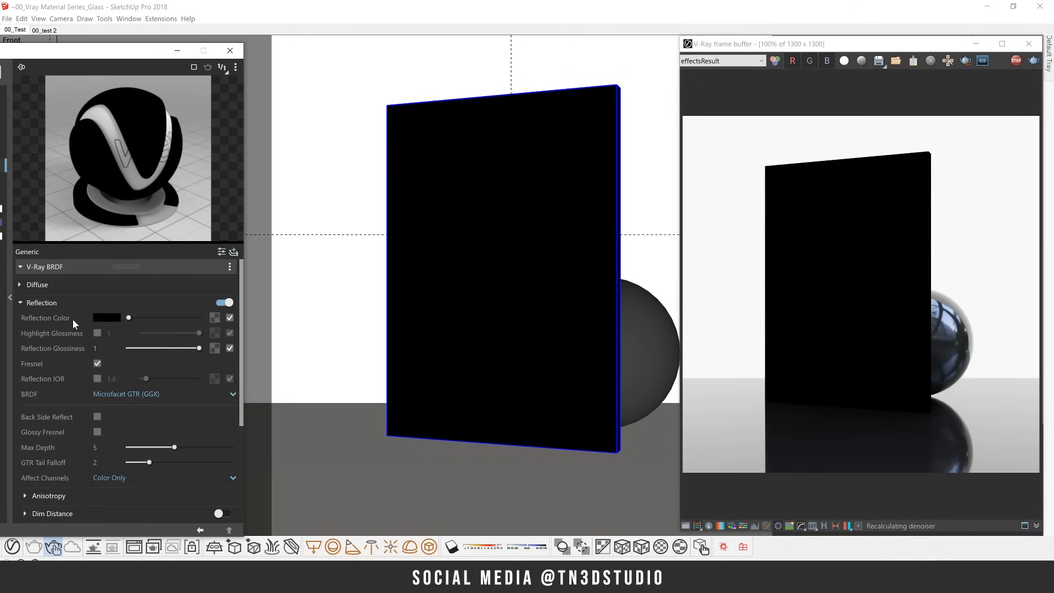
pyautogui.moveTo(118, 326)
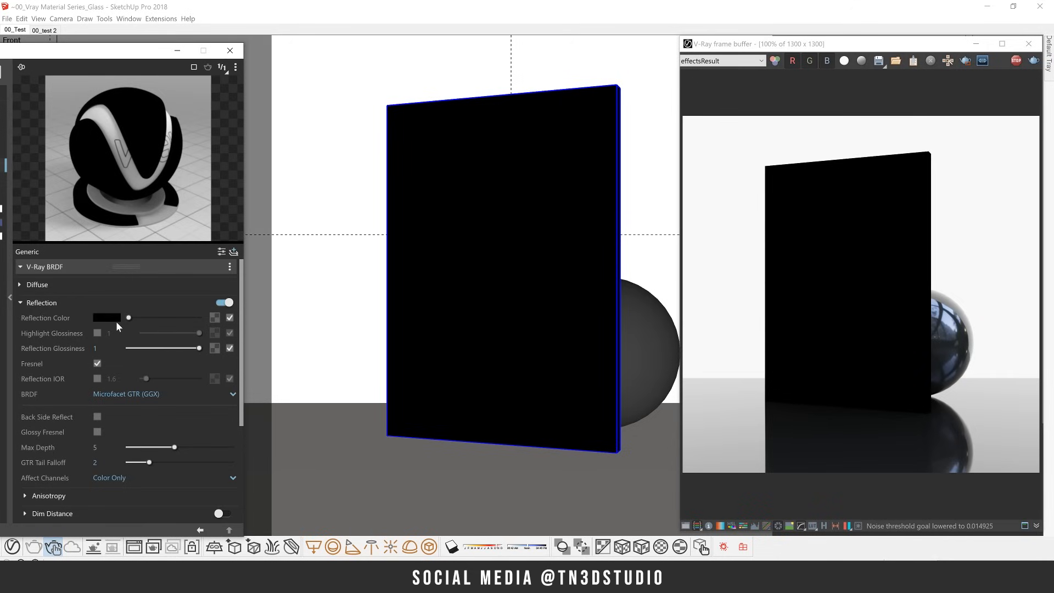
pyautogui.moveTo(128, 317); pyautogui.dragTo(133, 317)
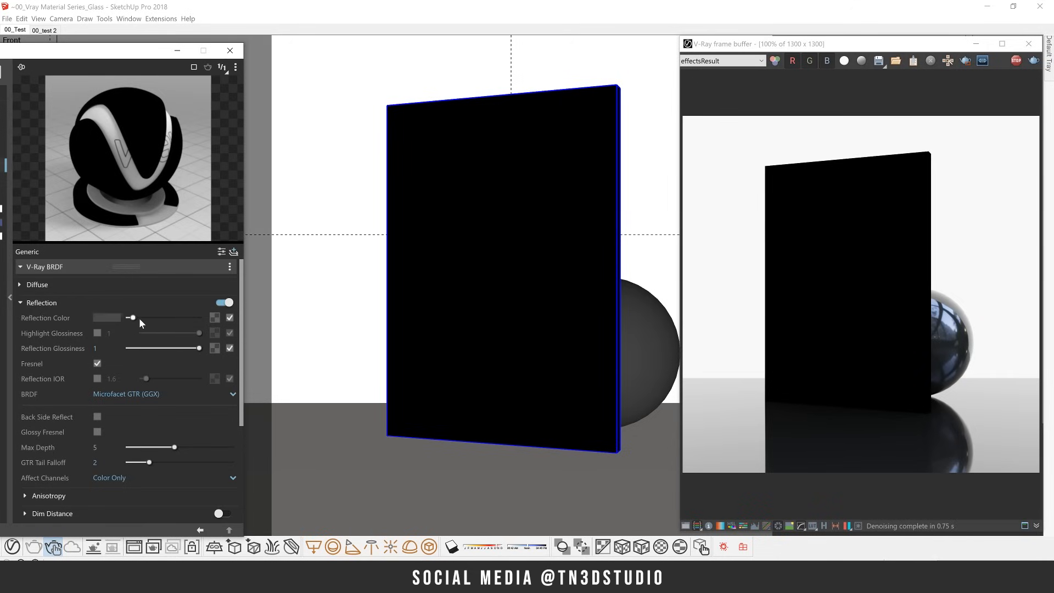
pyautogui.moveTo(131, 317); pyautogui.dragTo(199, 317)
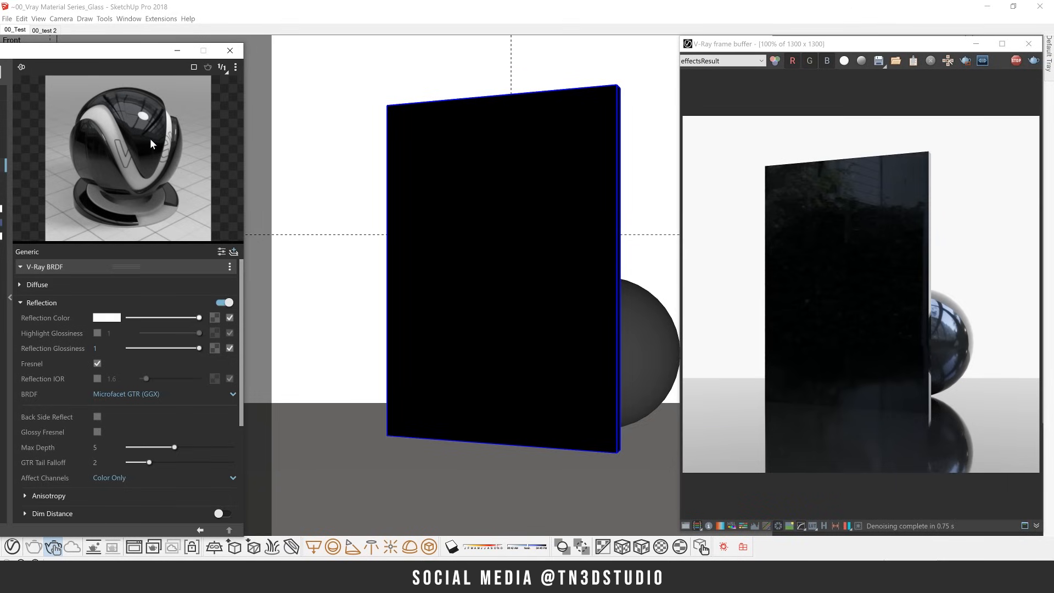
pyautogui.moveTo(157, 334)
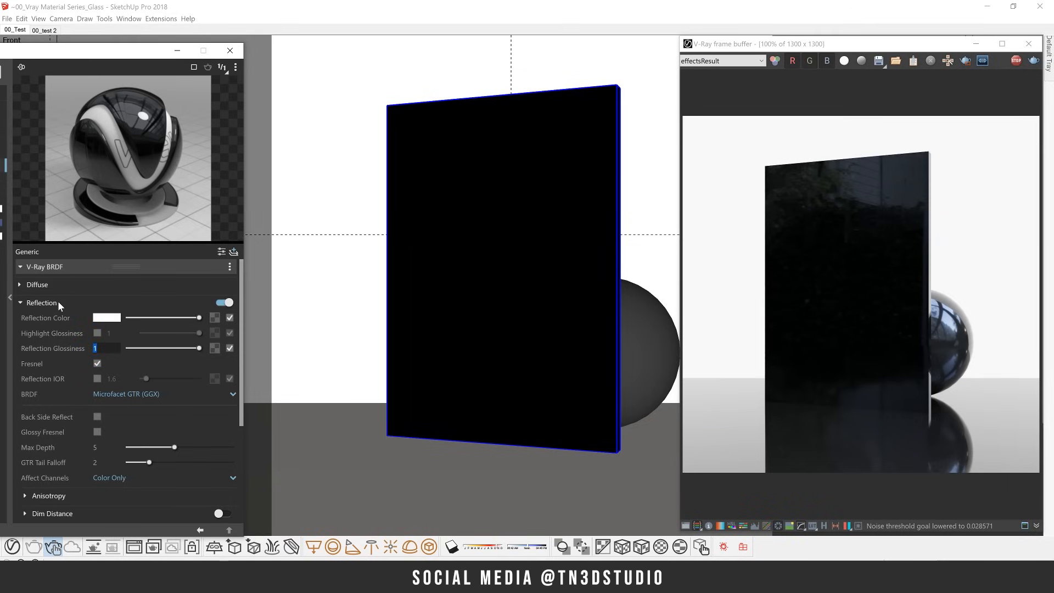
pyautogui.write('.8')
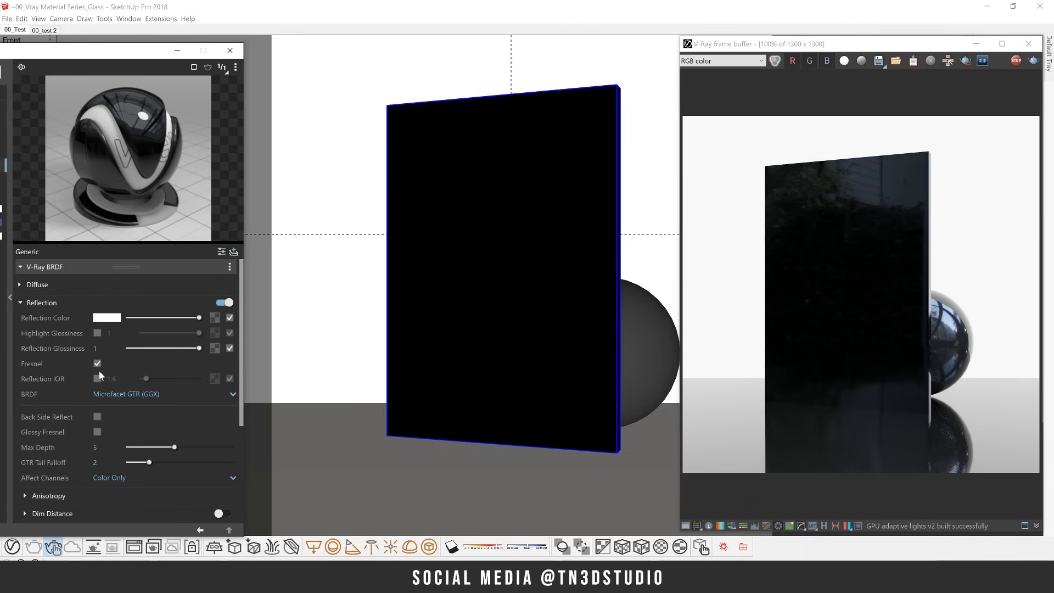
# - Keep Fresnel reflections enabled and unlock a separate reflection IOR
pyautogui.click(97, 363)
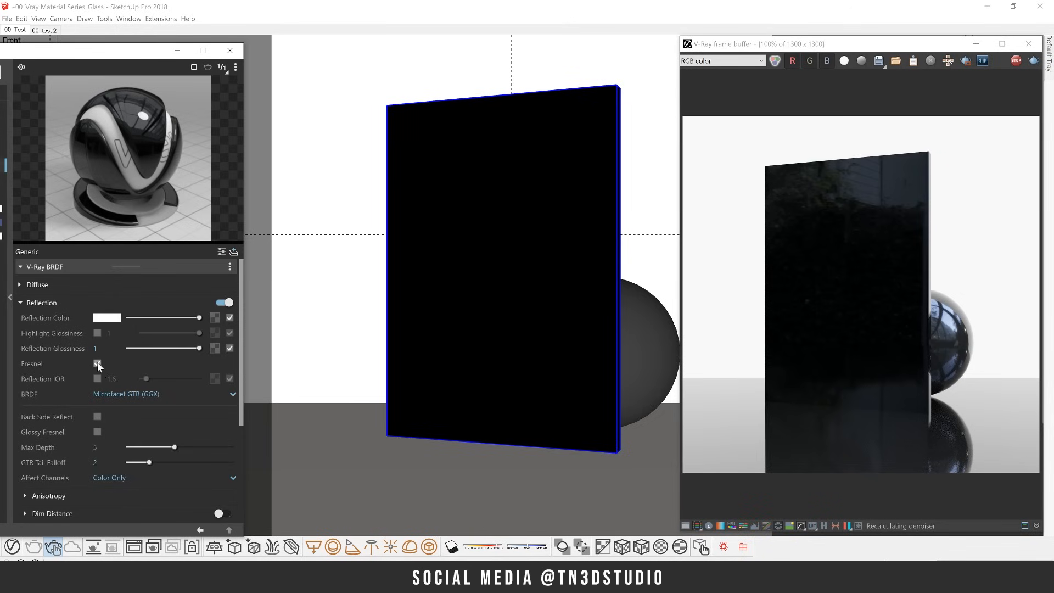
pyautogui.click(98, 363)
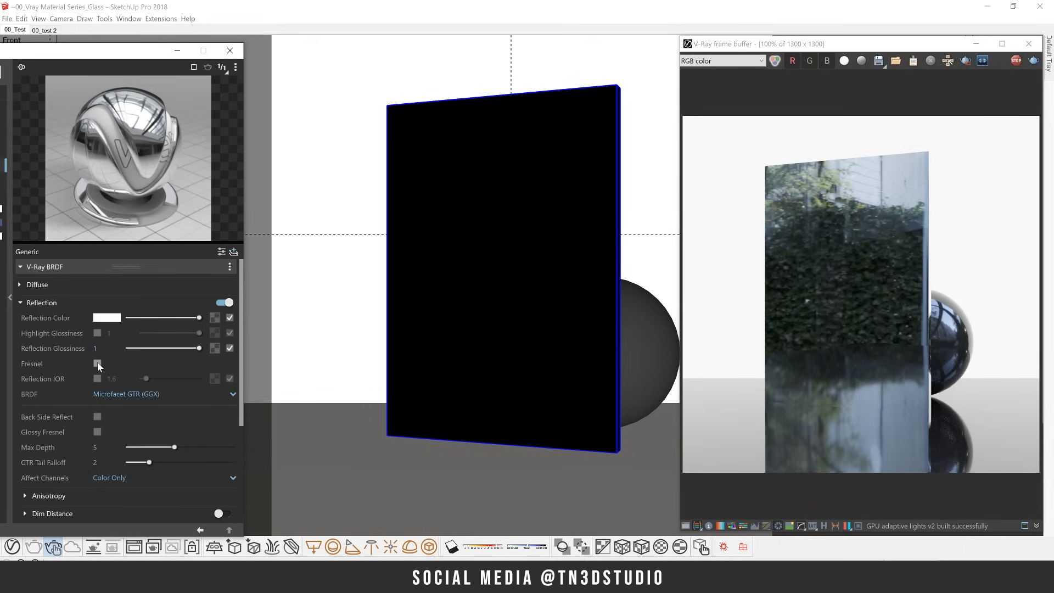
pyautogui.click(97, 366)
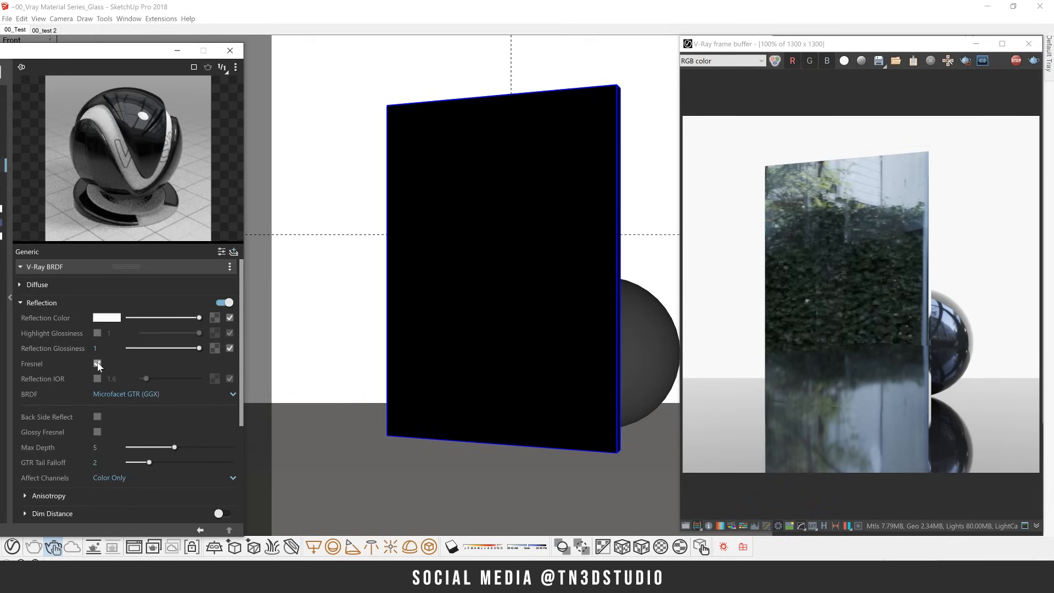
pyautogui.click(98, 363)
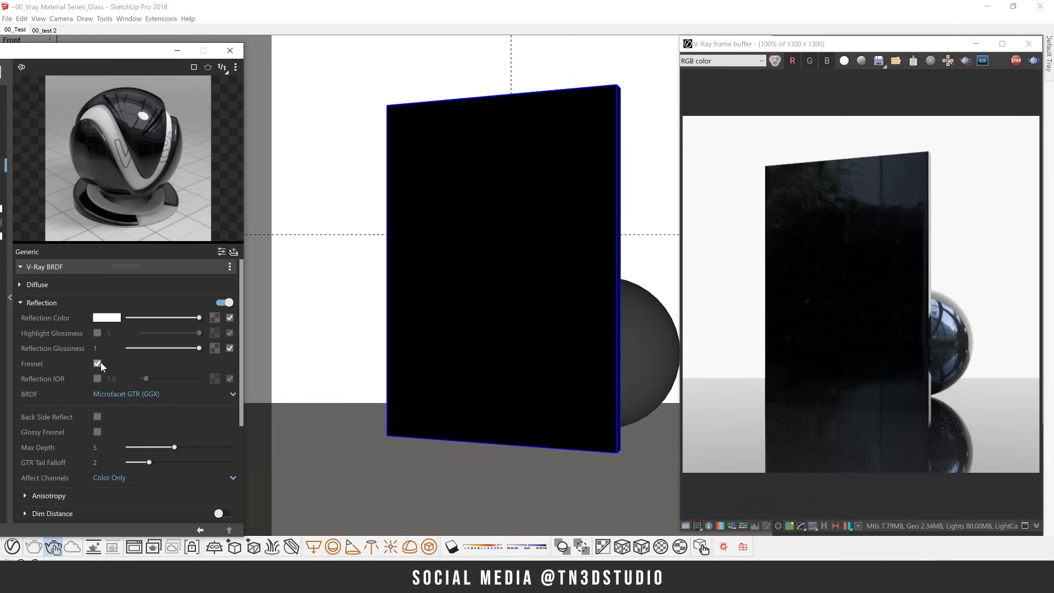
pyautogui.click(97, 363)
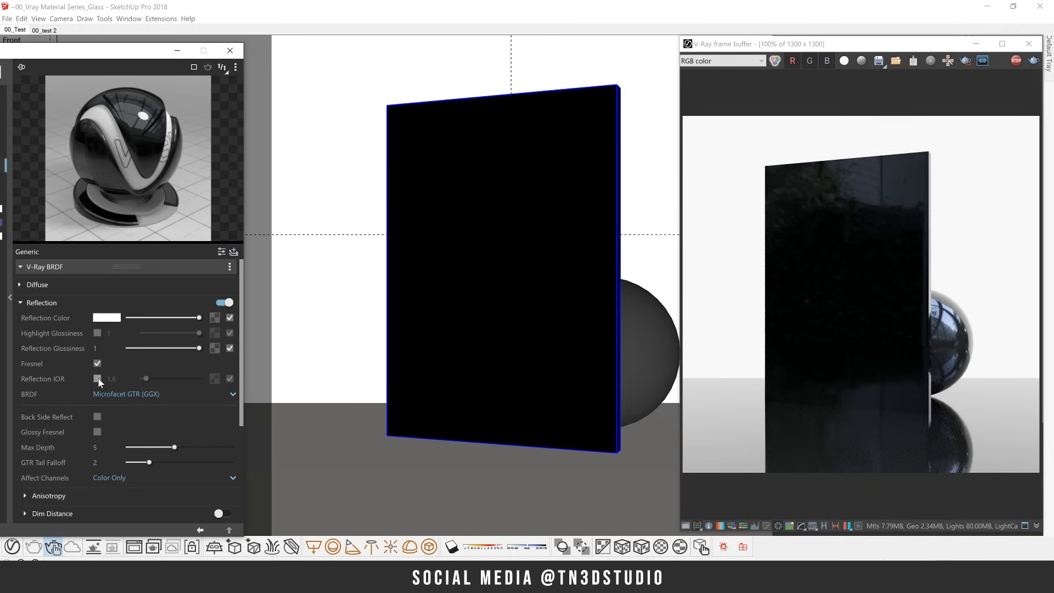
pyautogui.click(96, 379)
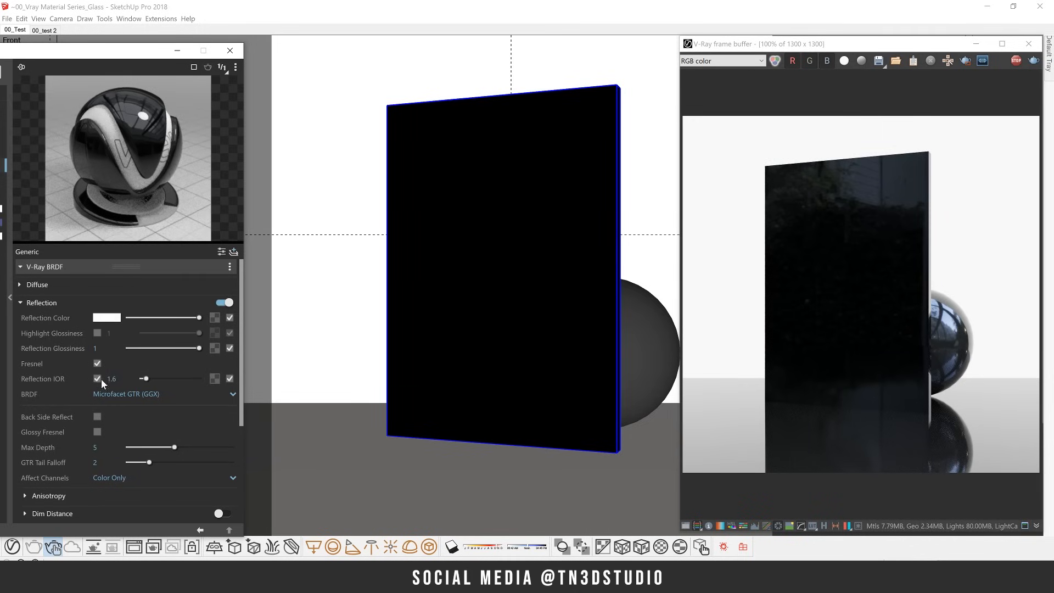
pyautogui.moveTo(111, 378)
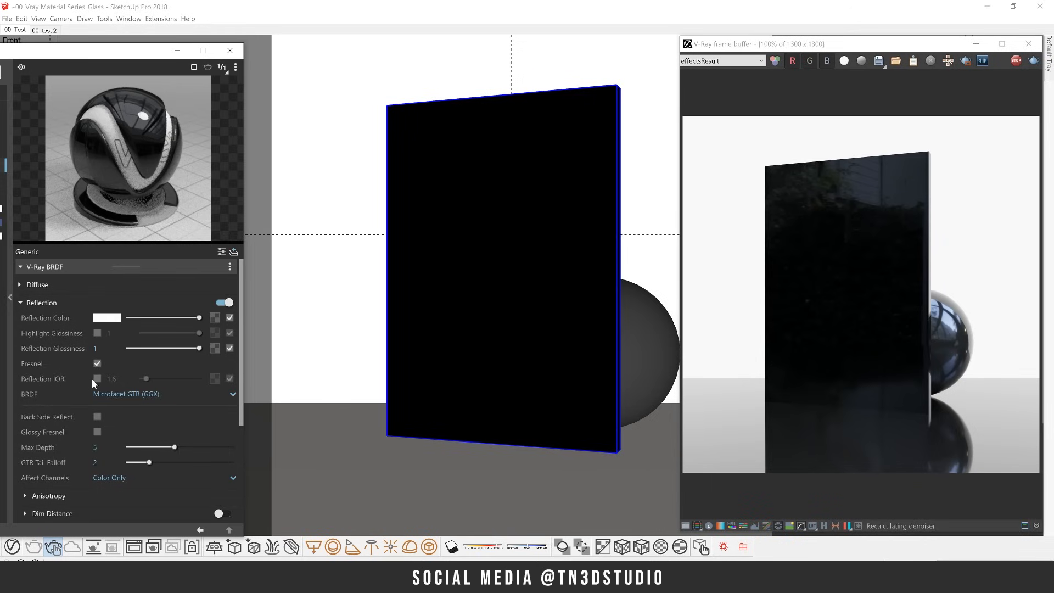
# - Lighten the refraction colour to near white so the glass becomes transparent
pyautogui.click(20, 302)
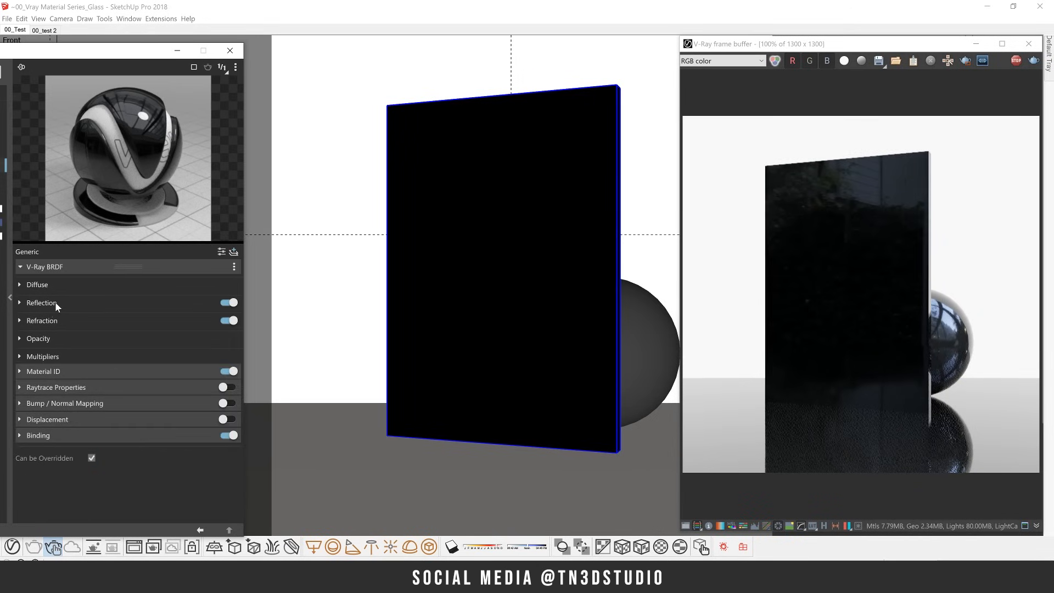
pyautogui.click(42, 321)
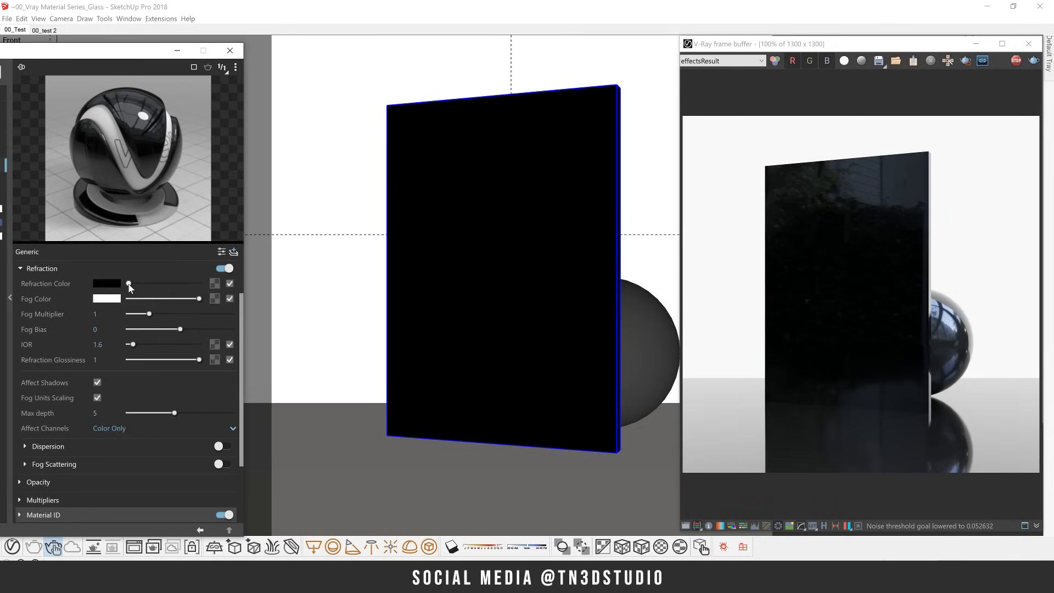
pyautogui.moveTo(129, 283); pyautogui.dragTo(198, 283)
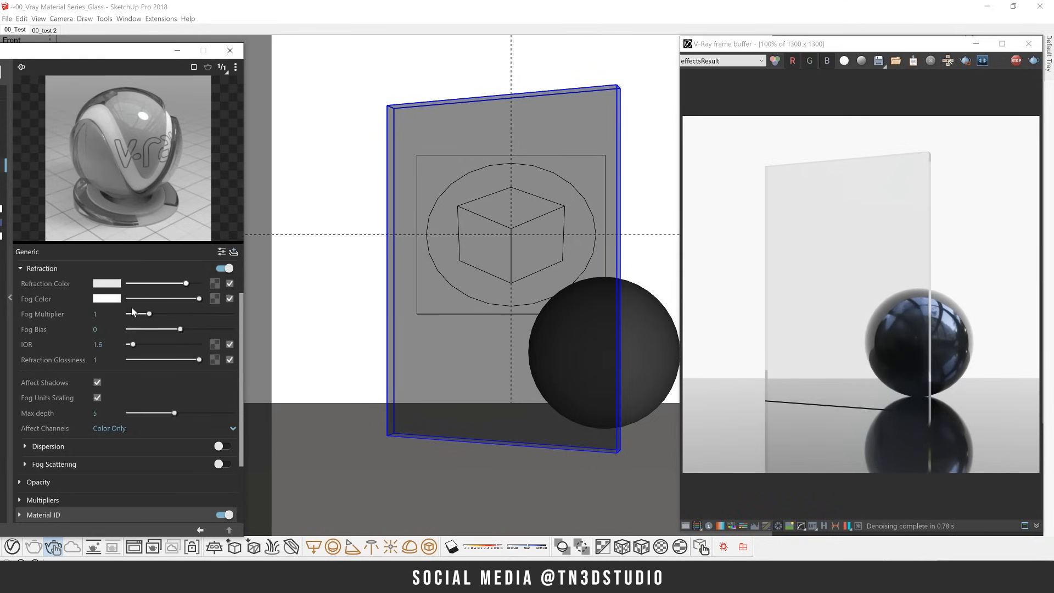
pyautogui.moveTo(120, 310)
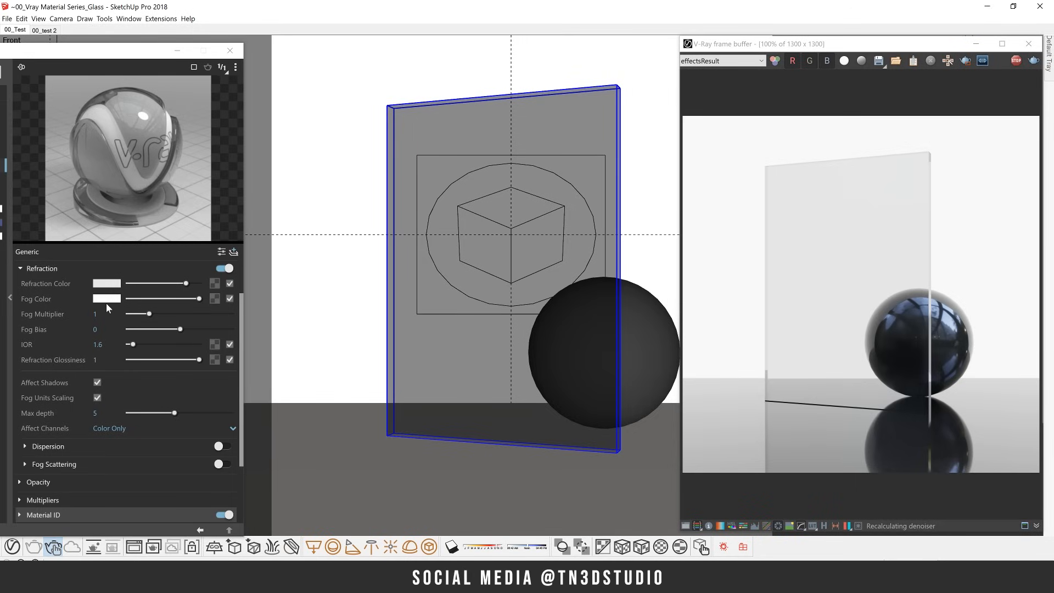
# - Set the glass fog colour to red
pyautogui.click(106, 299)
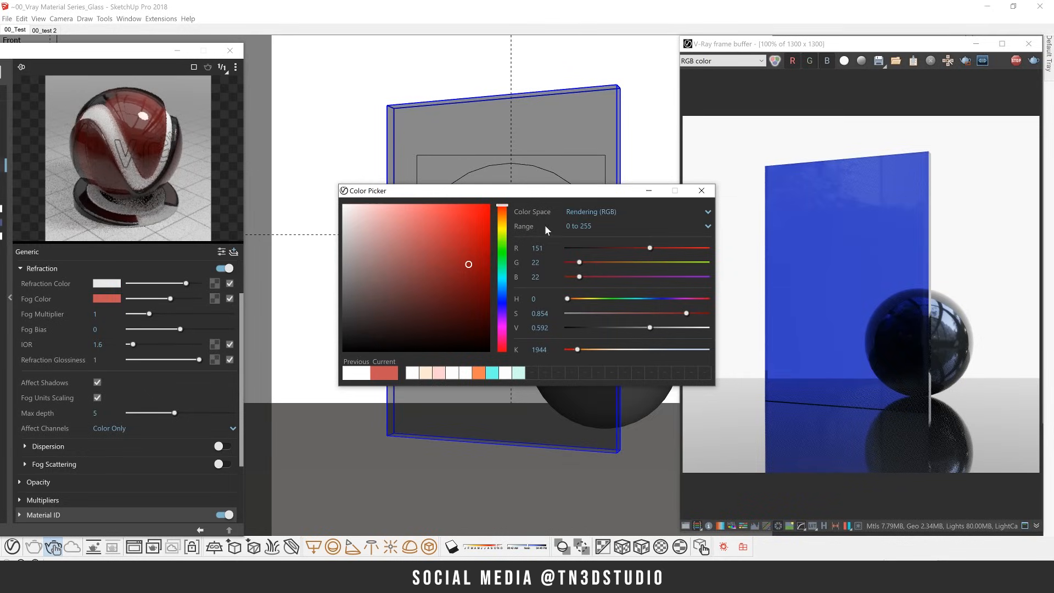
pyautogui.click(701, 190)
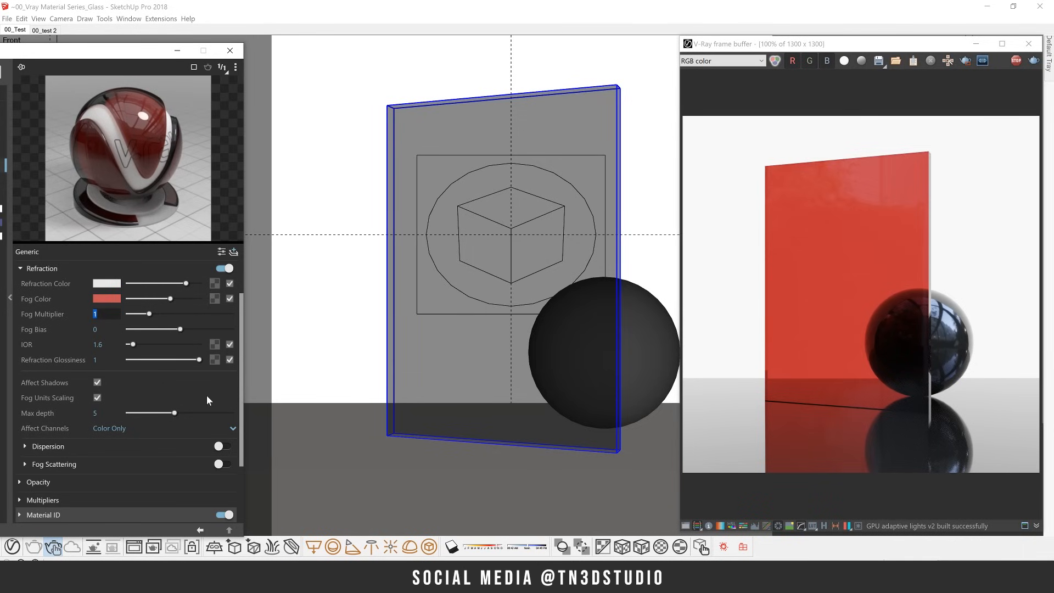
# - Lighten the red fog colour to a pale pink
pyautogui.moveTo(139, 314); pyautogui.dragTo(228, 314)
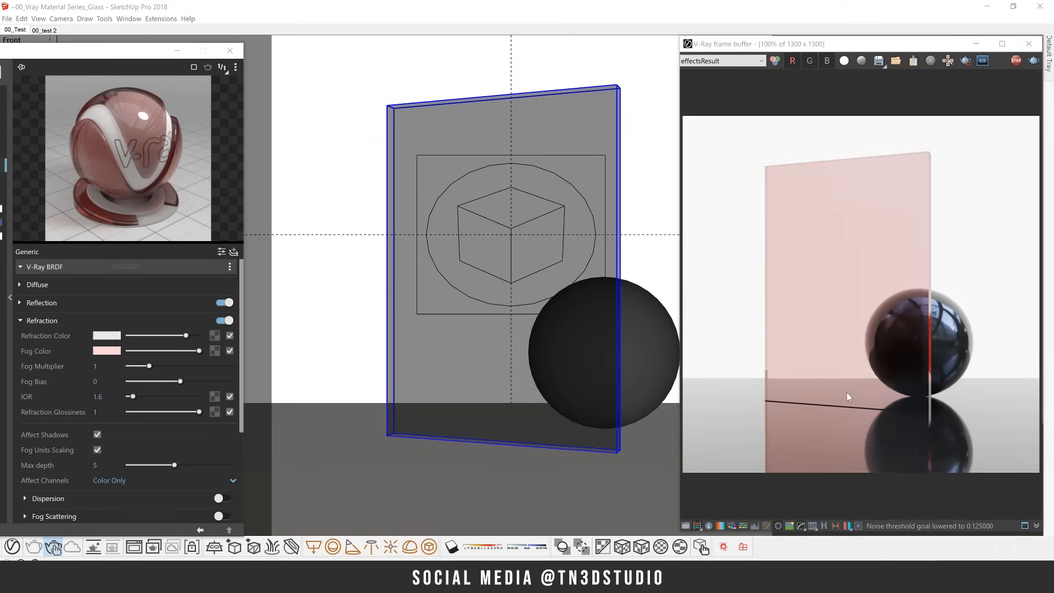
pyautogui.moveTo(836, 175)
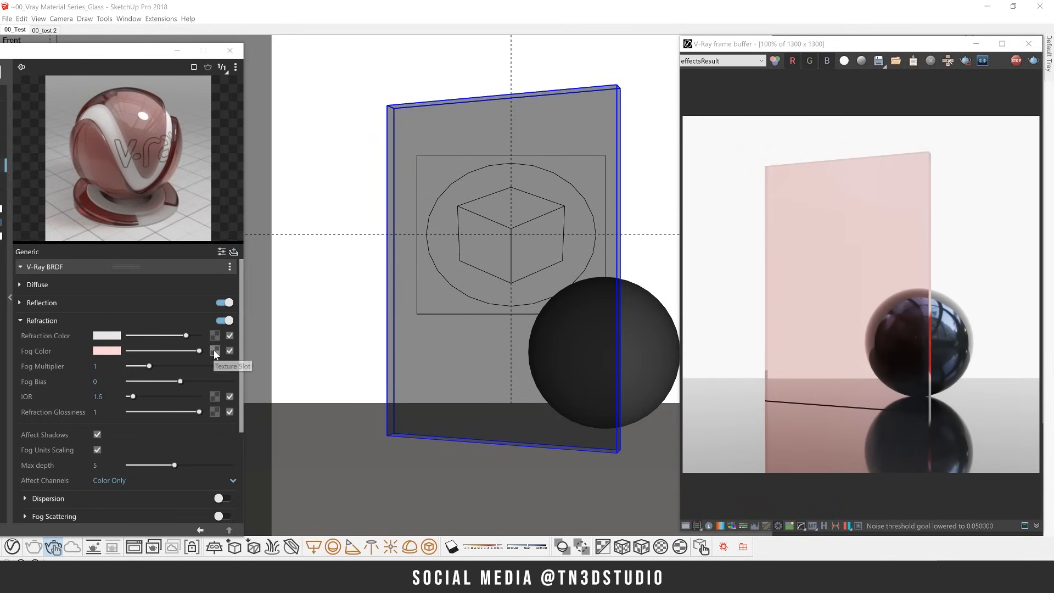
# - Drive fog colour with a V-type gradient, its dark stop moved to 0.1 and coloured red
pyautogui.click(215, 350)
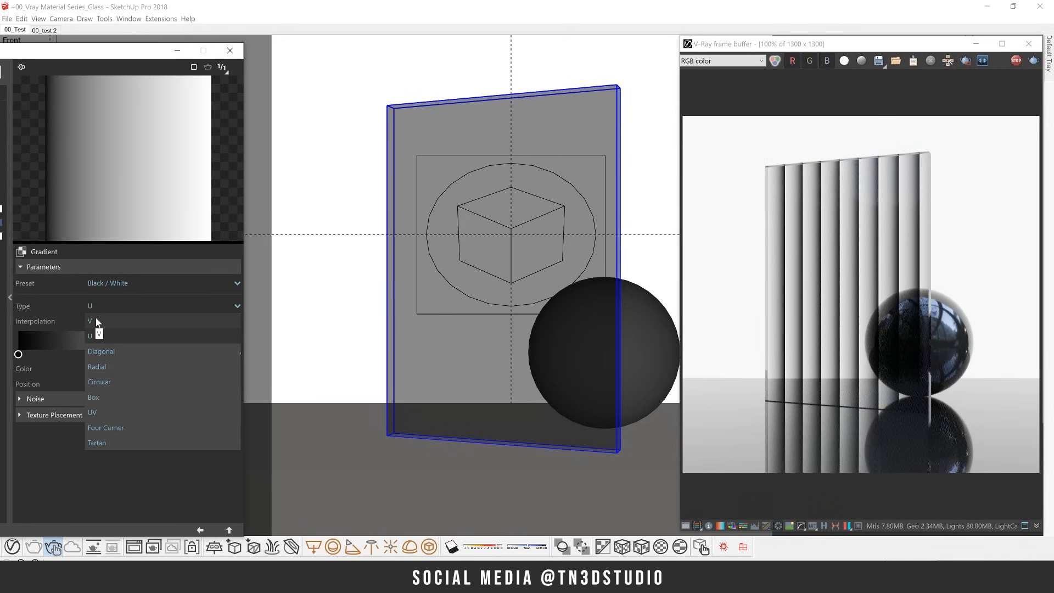
pyautogui.click(90, 321)
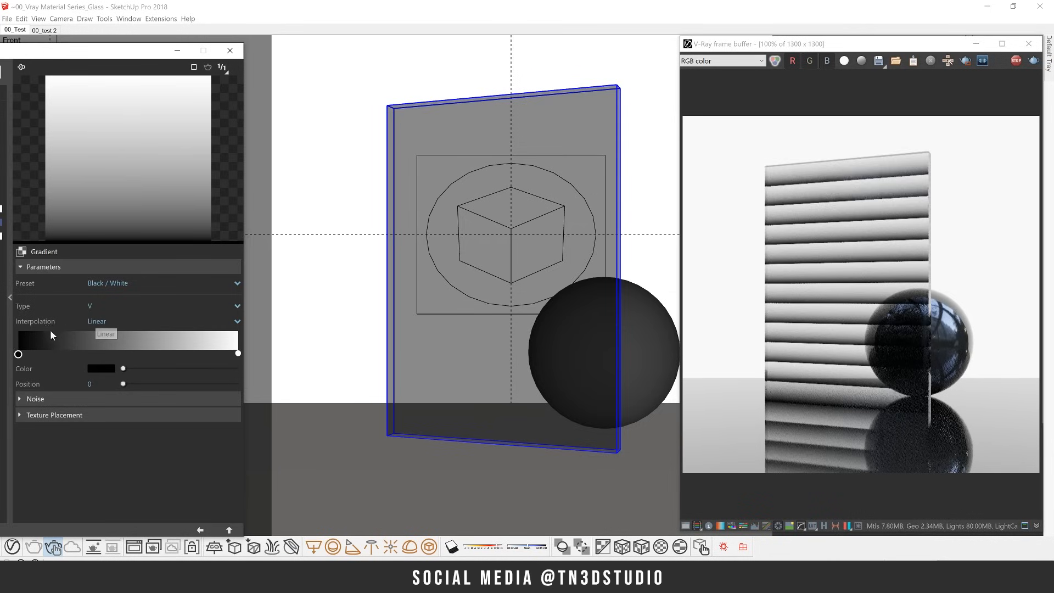
pyautogui.moveTo(19, 353); pyautogui.dragTo(39, 354)
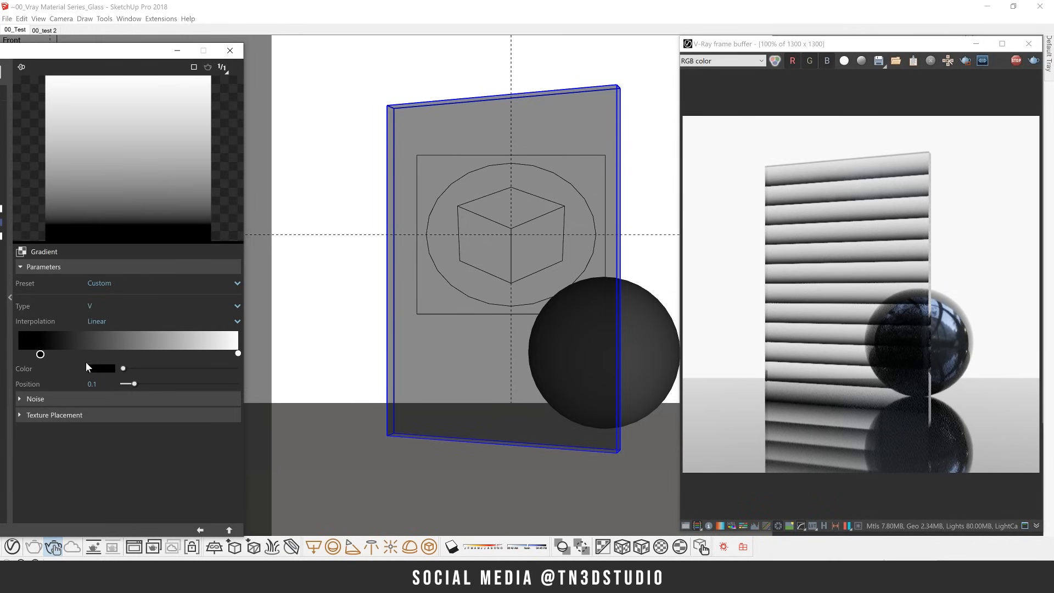
pyautogui.click(99, 368)
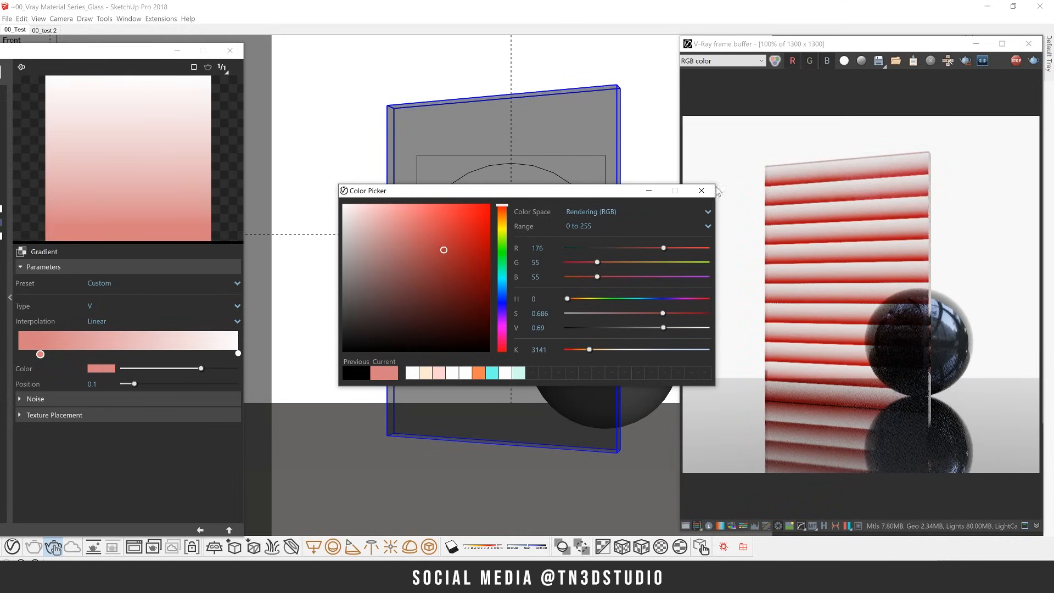
pyautogui.click(702, 190)
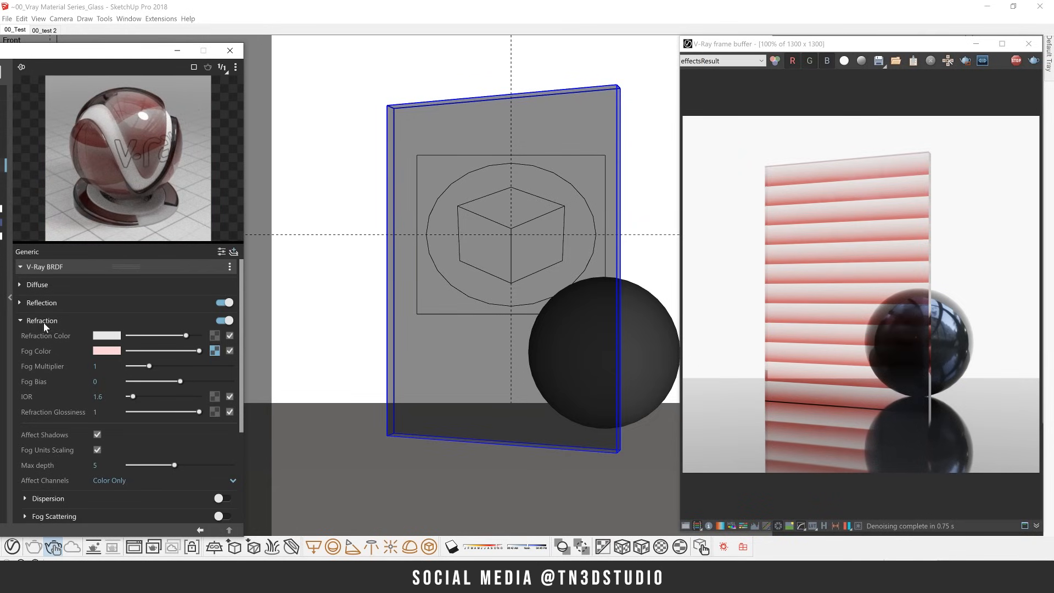
# - Switch the material's texture binding mode to Texture Helper
pyautogui.click(37, 284)
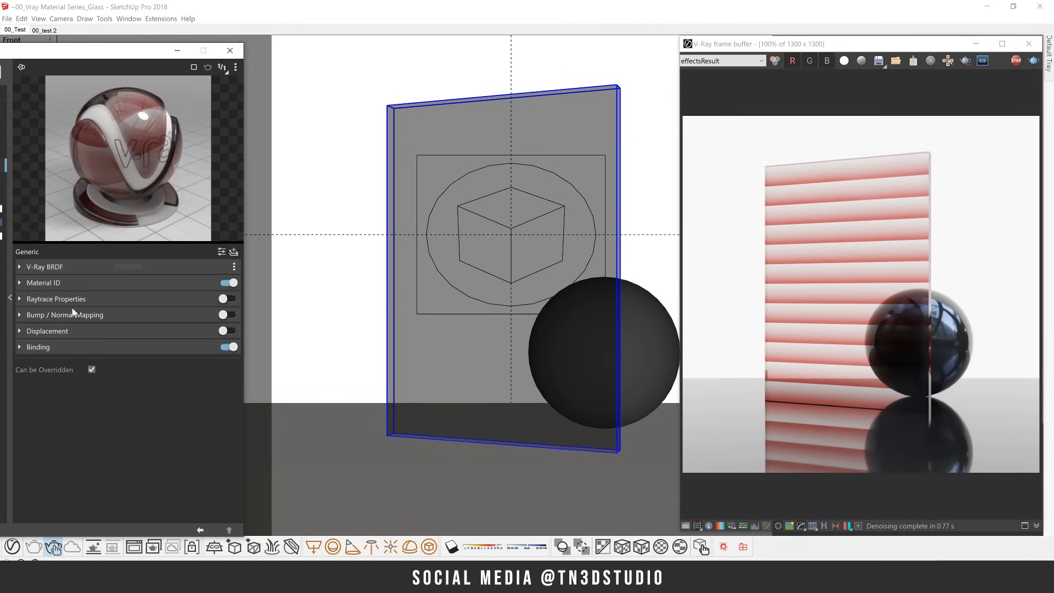
pyautogui.click(39, 347)
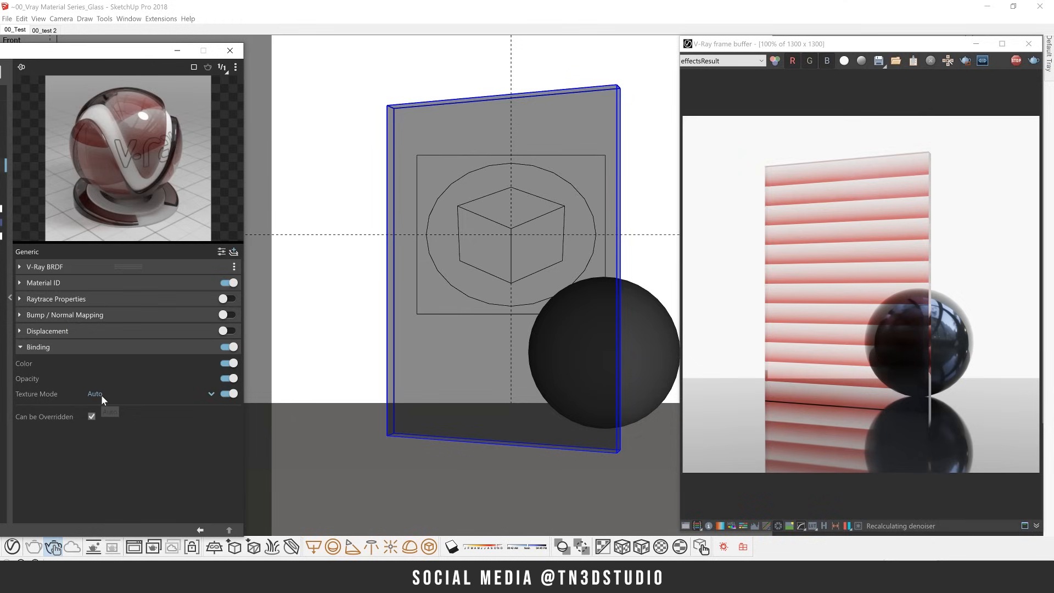
pyautogui.click(95, 393)
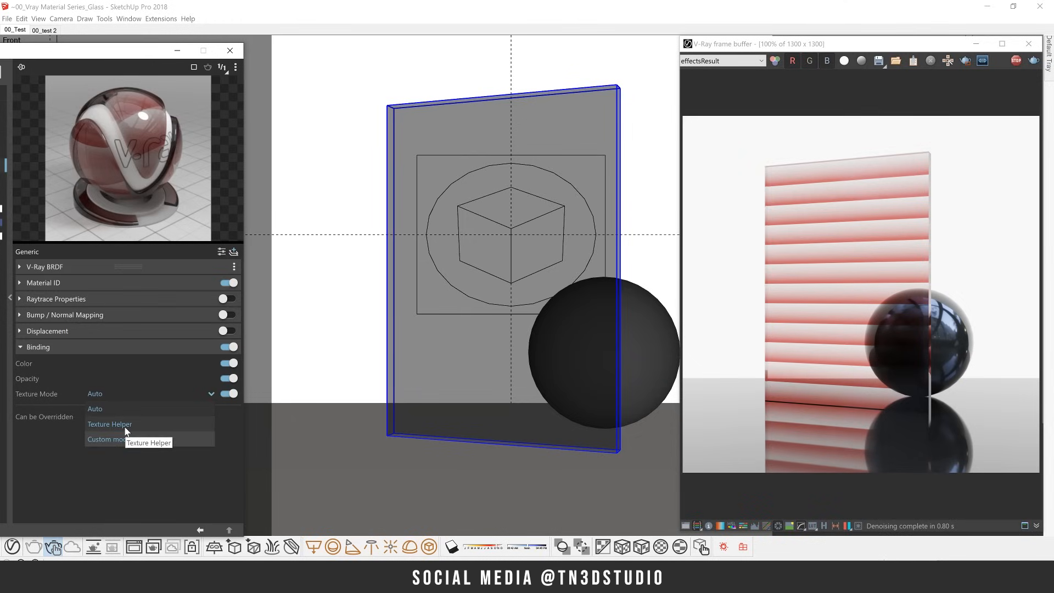
pyautogui.click(109, 424)
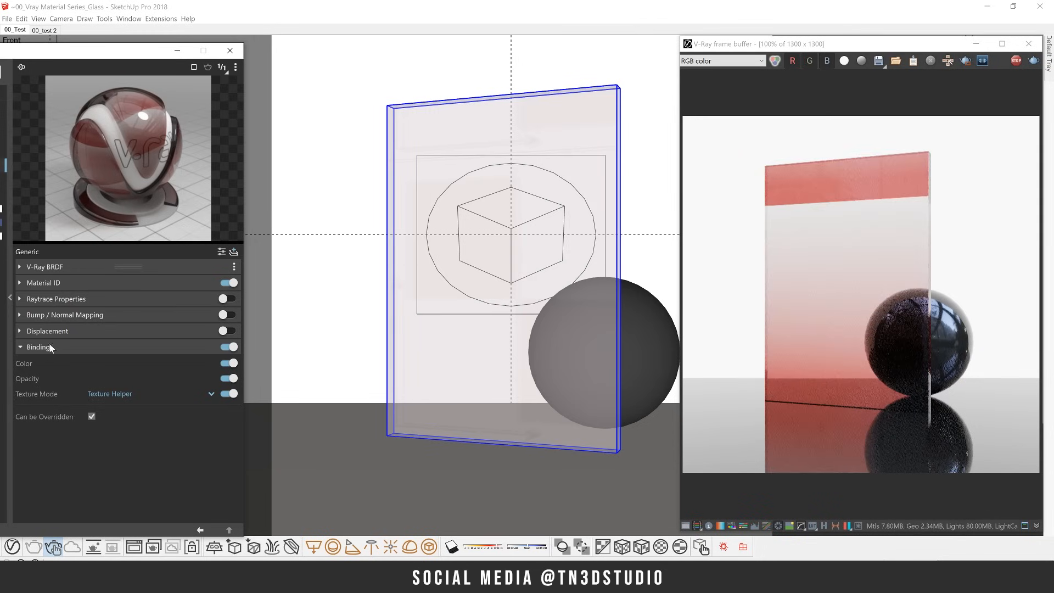
pyautogui.click(19, 347)
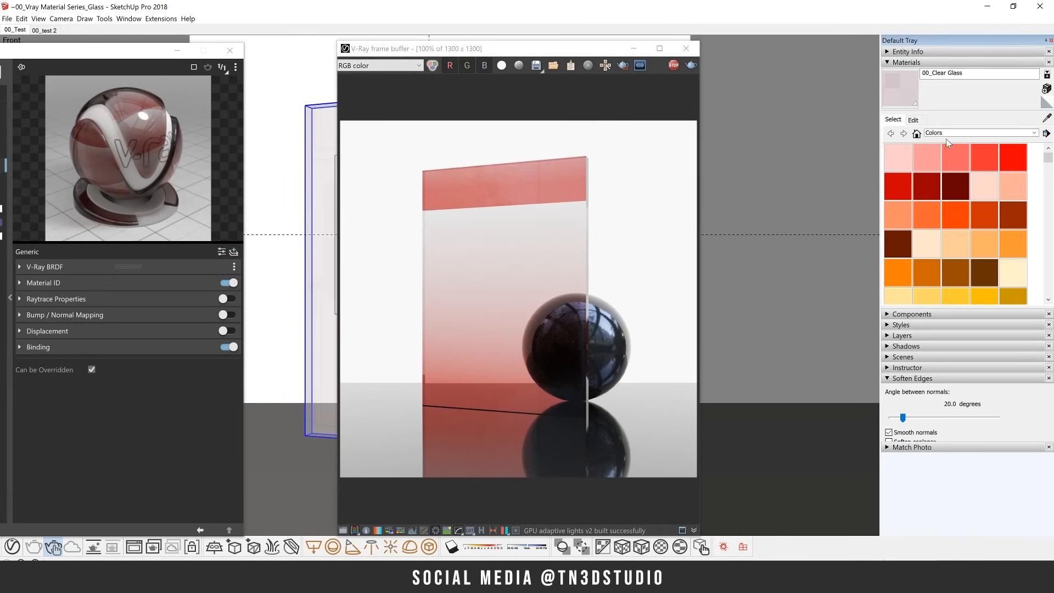
# - Adjust the fog settings so the panel renders as clear glass with white fog
pyautogui.click(913, 120)
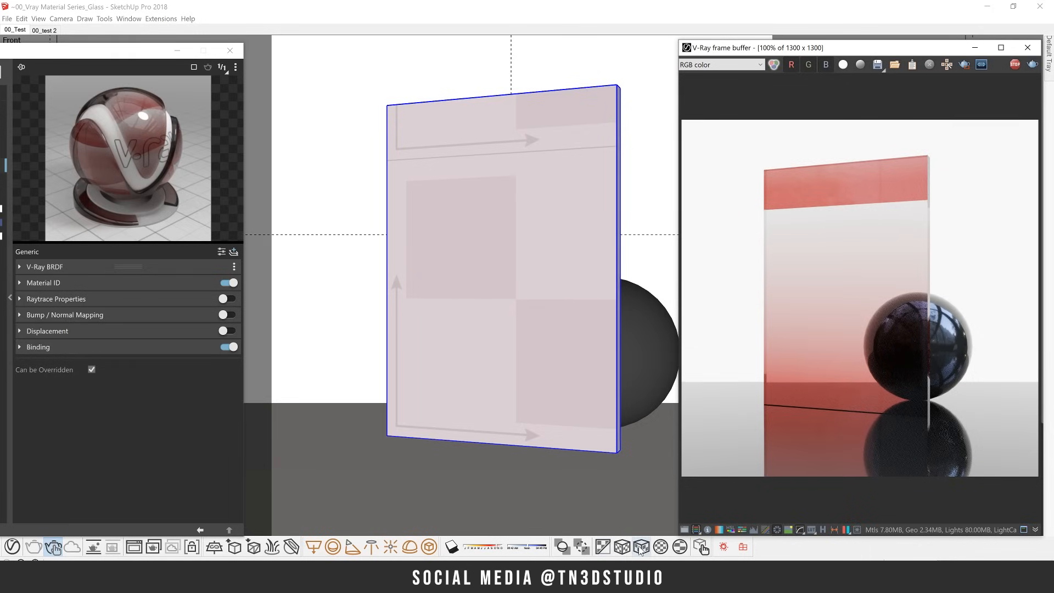
pyautogui.moveTo(641, 548)
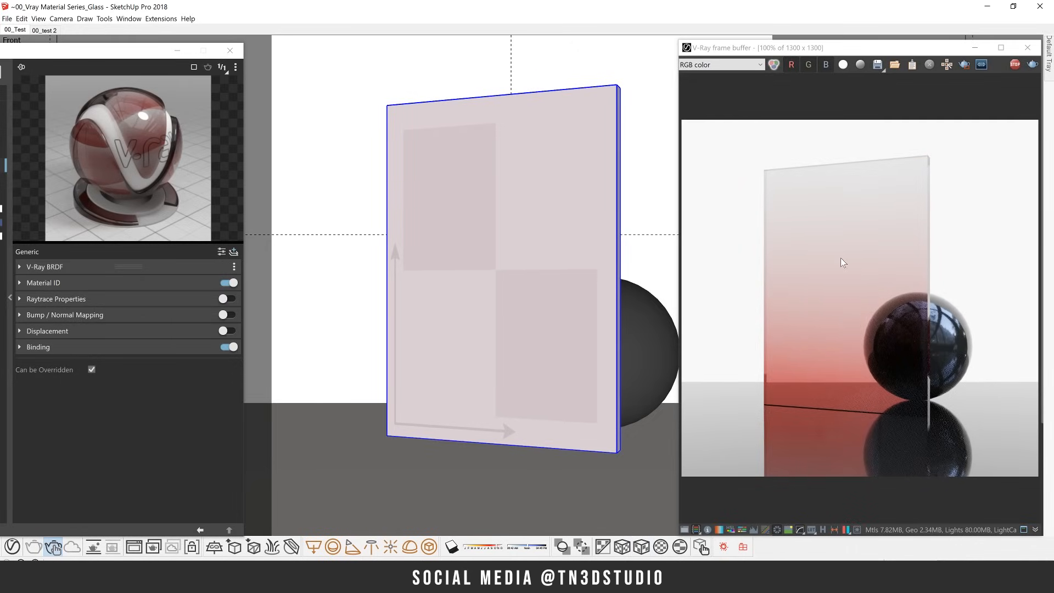
pyautogui.click(45, 267)
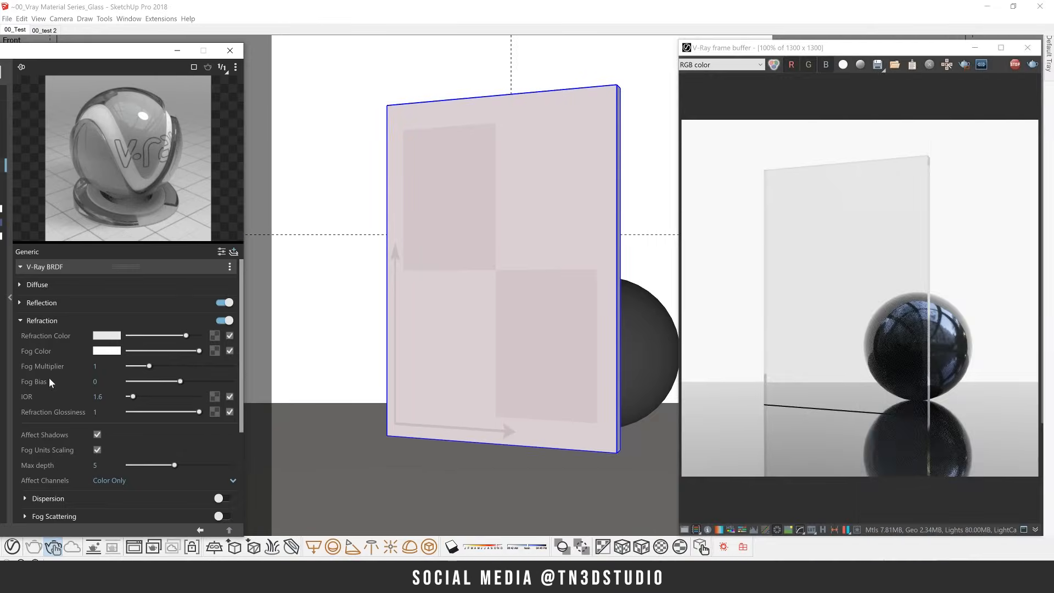
pyautogui.moveTo(161, 411)
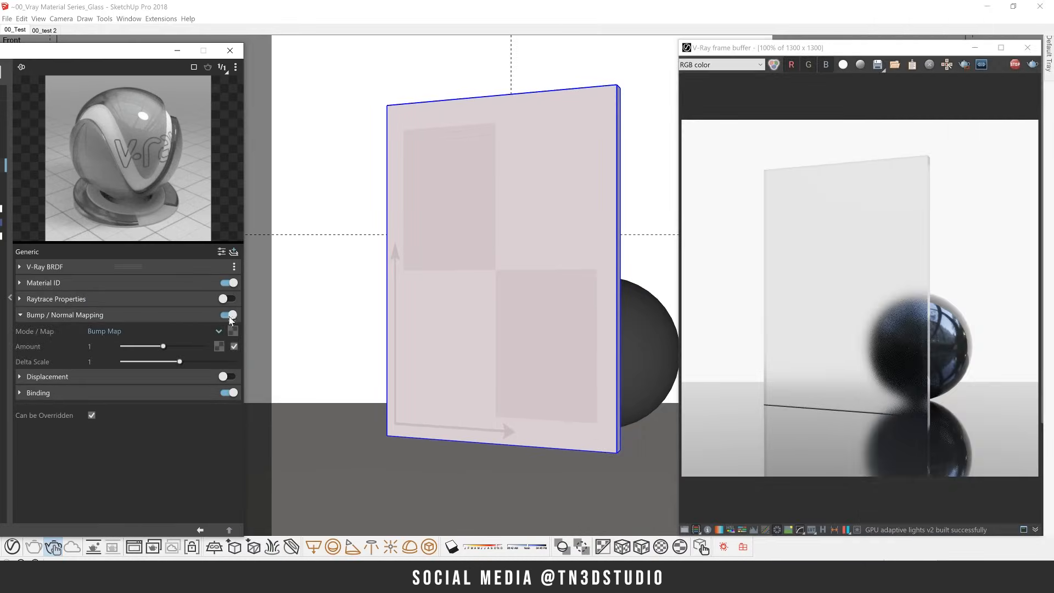
# - Set the bump map's Noise texture size to 0.02
pyautogui.click(219, 330)
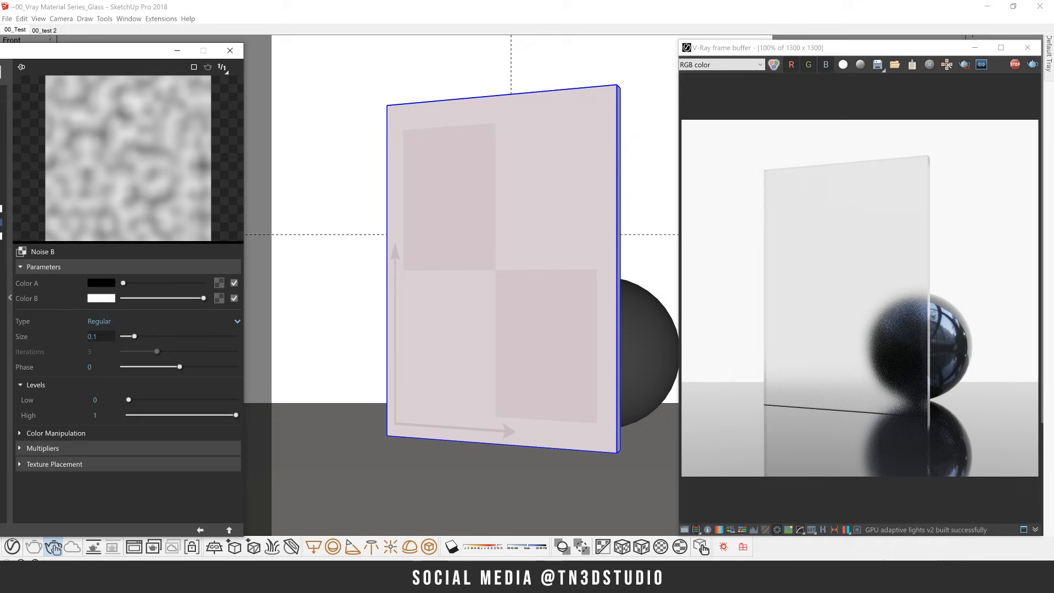
pyautogui.write('0.02')
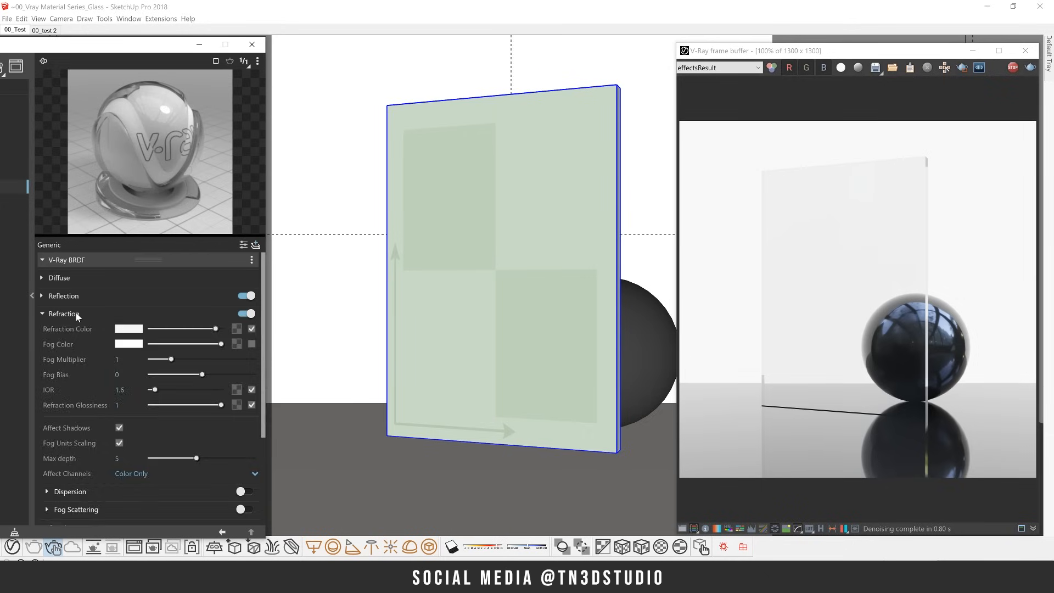
# - Map a Gradient to the glass bump, reshaping its falloff and placing a grey end stop at 0.9
pyautogui.click(63, 313)
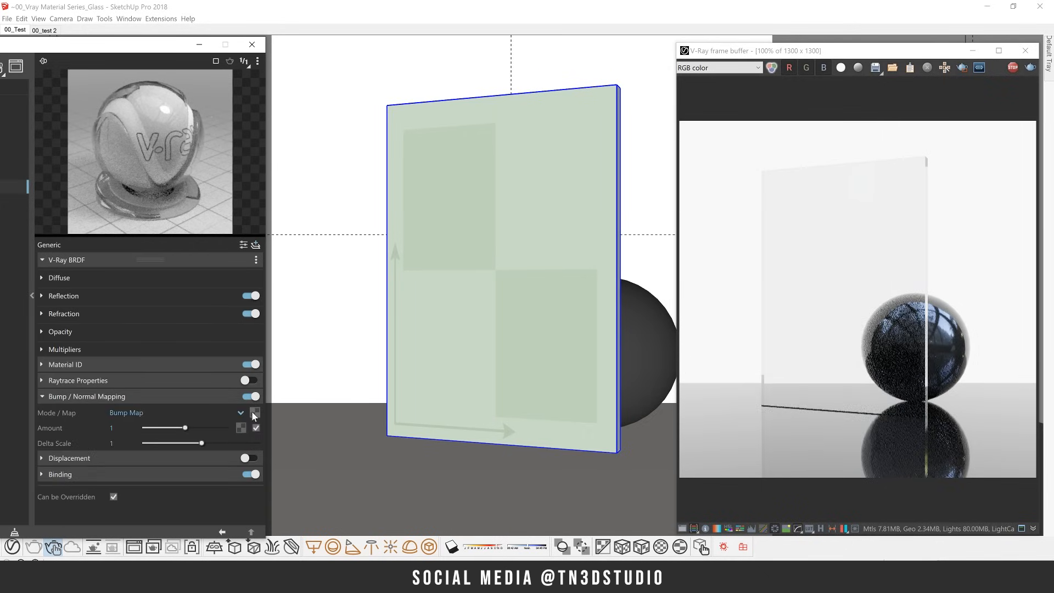
pyautogui.click(254, 412)
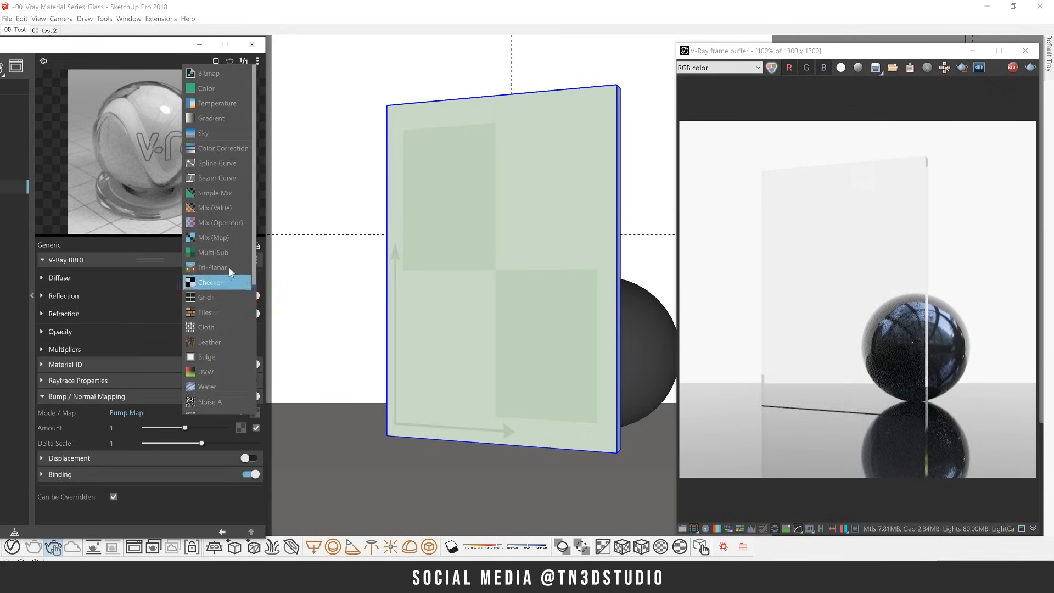
pyautogui.moveTo(211, 117)
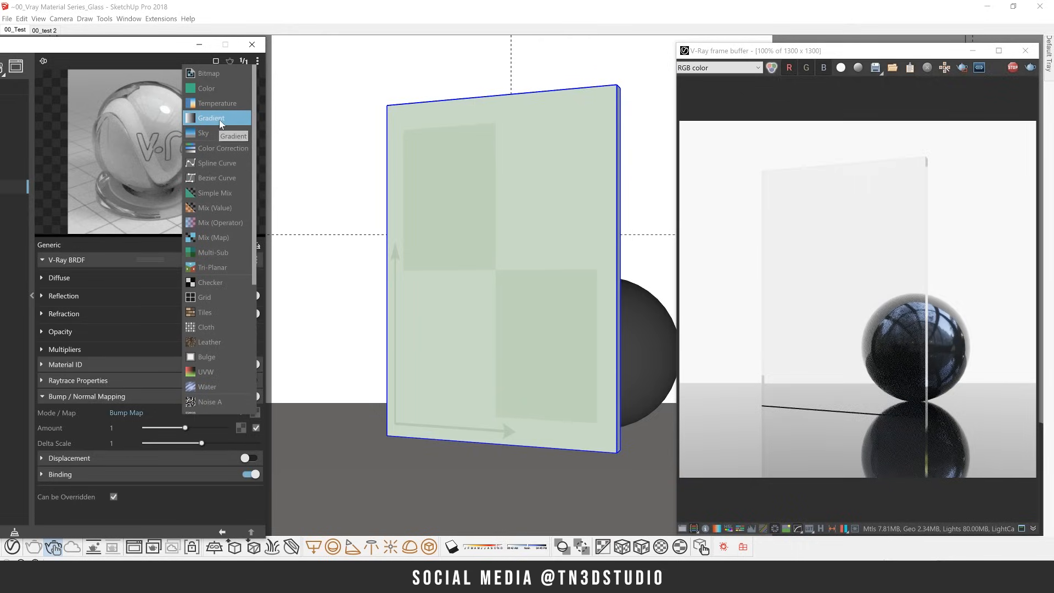
pyautogui.click(211, 119)
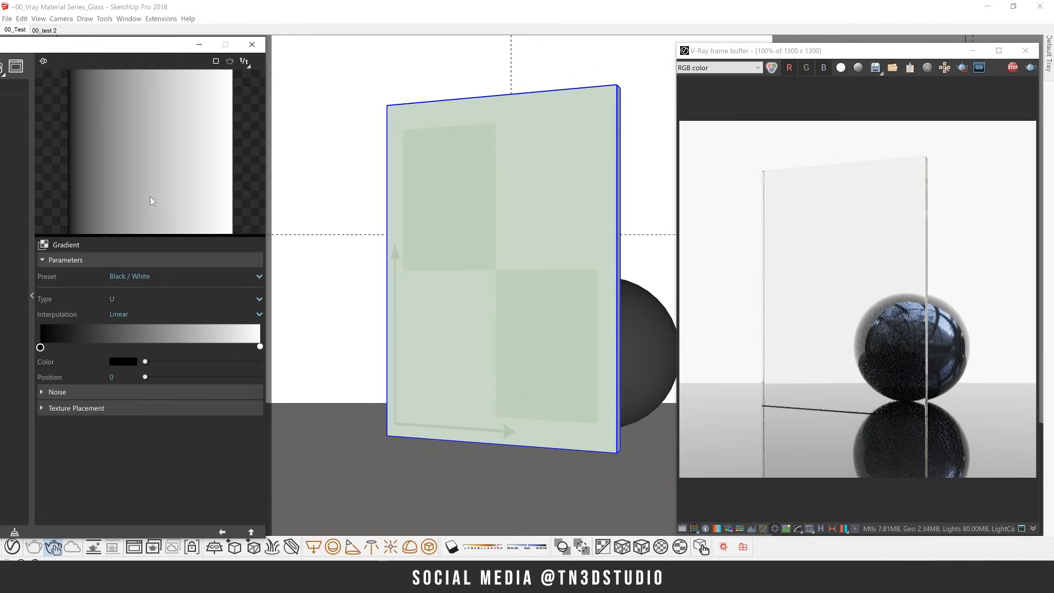
pyautogui.moveTo(39, 347); pyautogui.dragTo(63, 347)
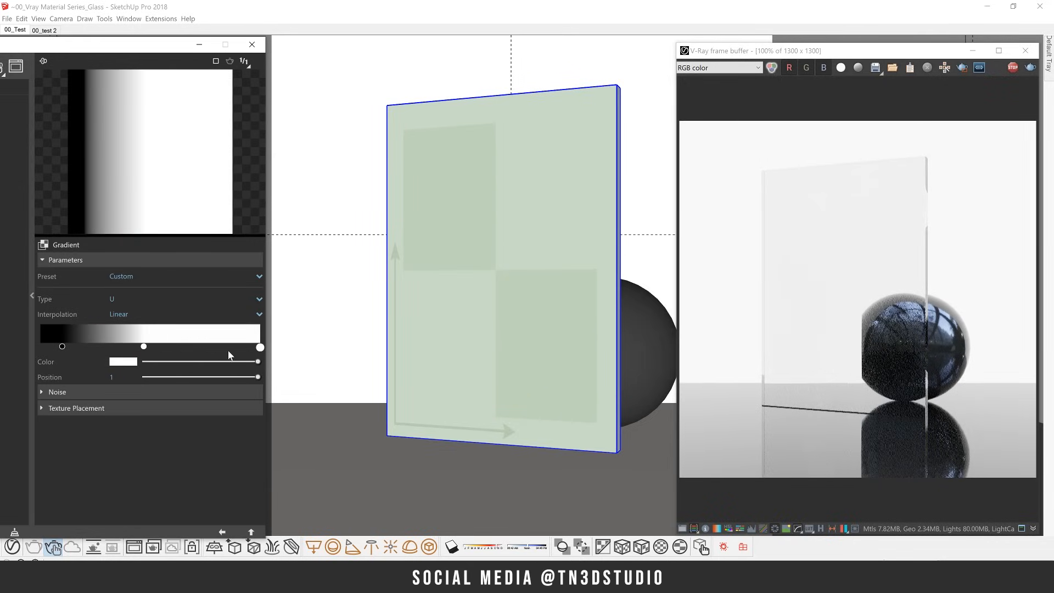
pyautogui.click(123, 361)
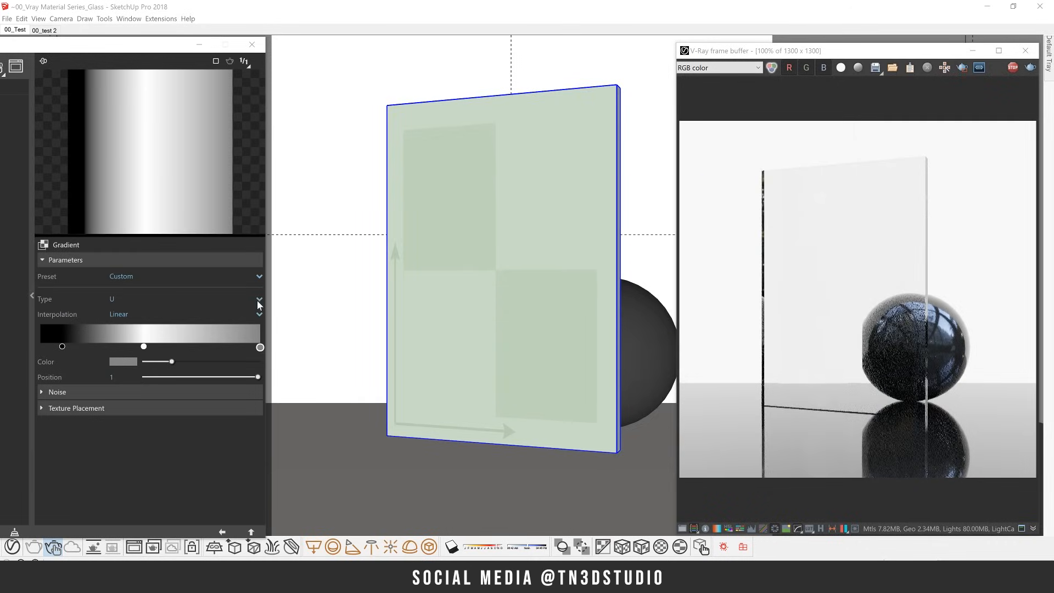
pyautogui.moveTo(260, 347); pyautogui.dragTo(247, 347)
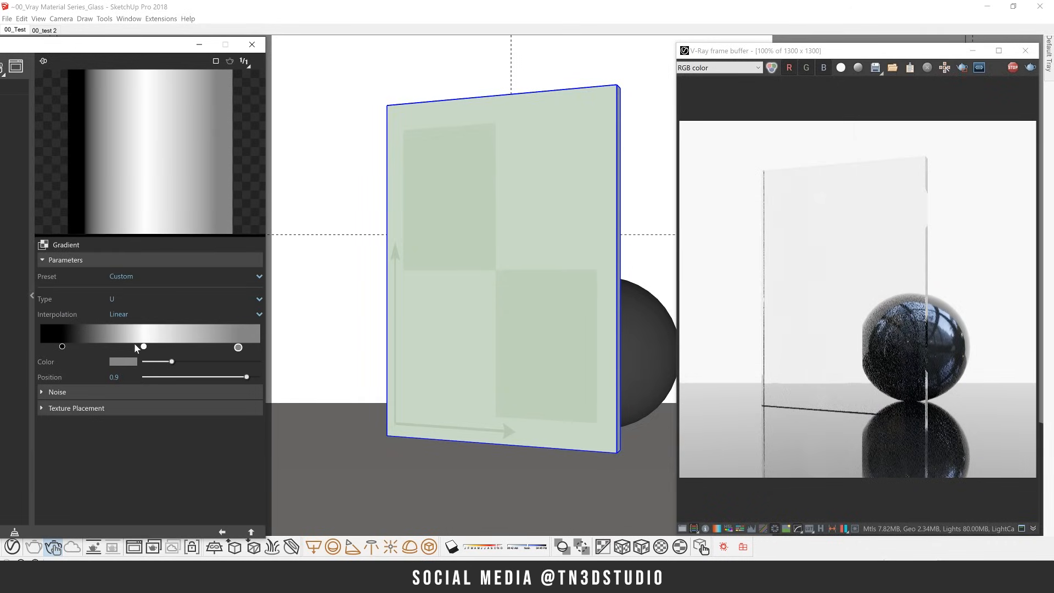
pyautogui.click(76, 408)
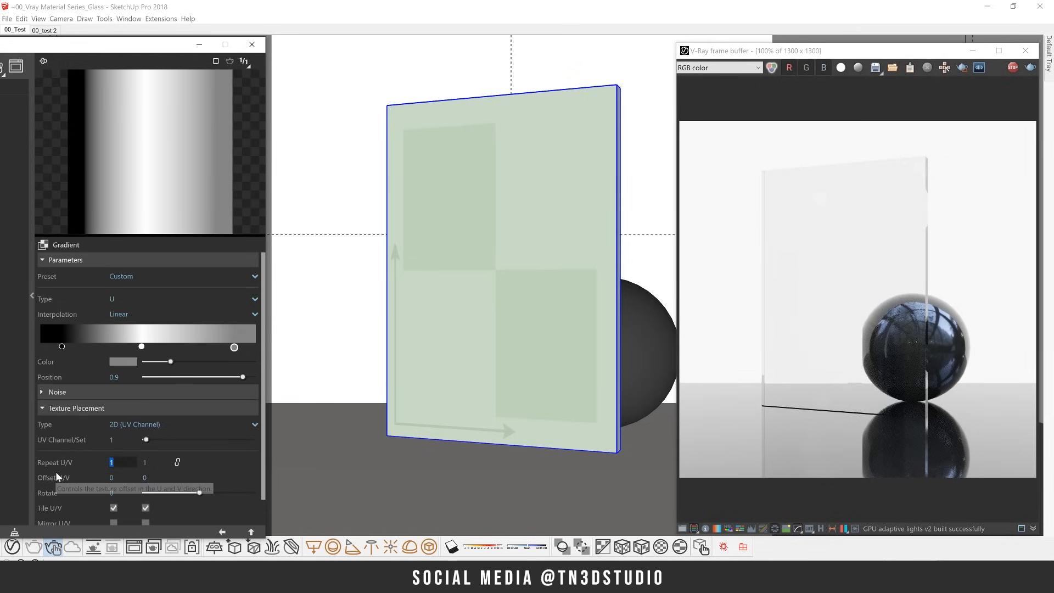
# - Set the bump gradient's Repeat U to 26 and the bump amount to 0.05
pyautogui.write('13')
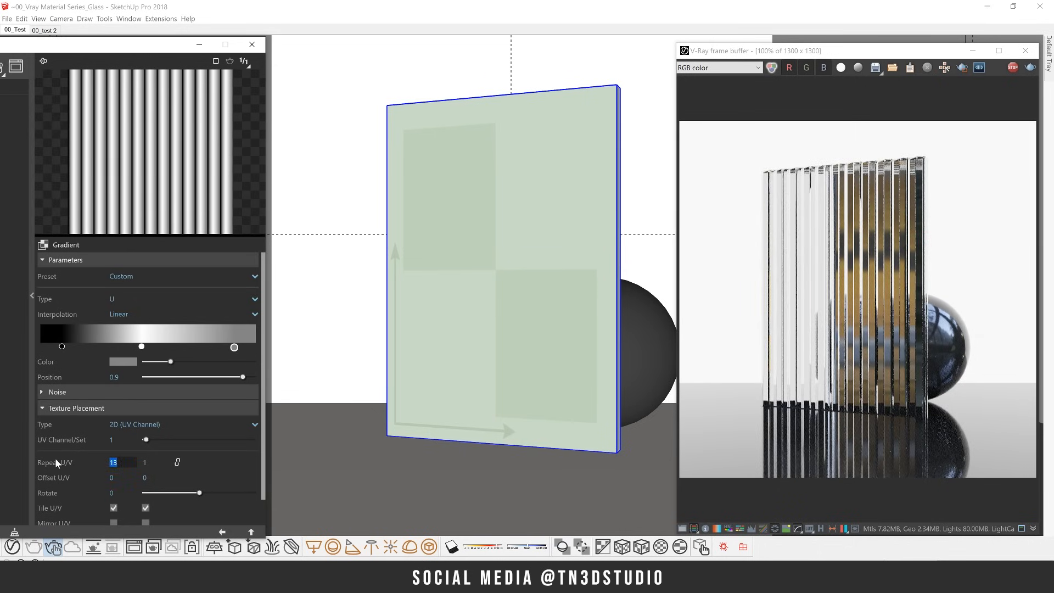
pyautogui.write('26')
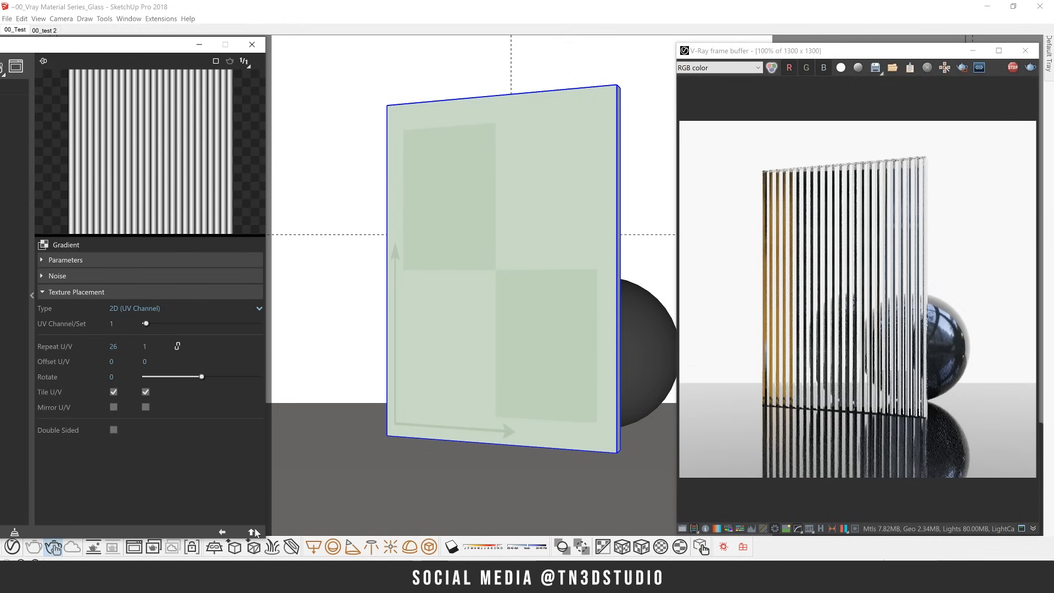
pyautogui.click(254, 532)
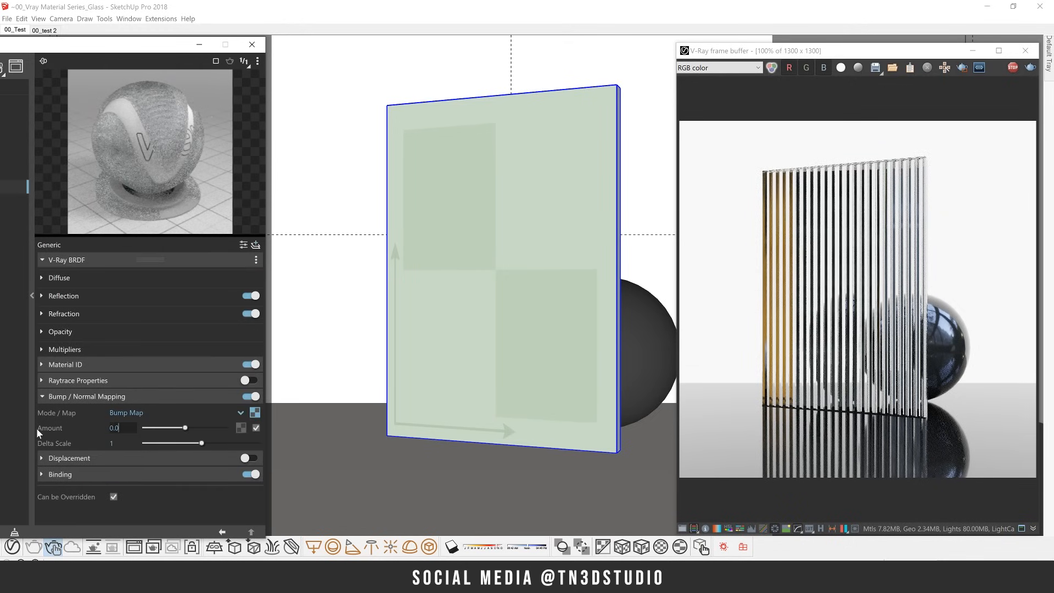
pyautogui.write('0.05')
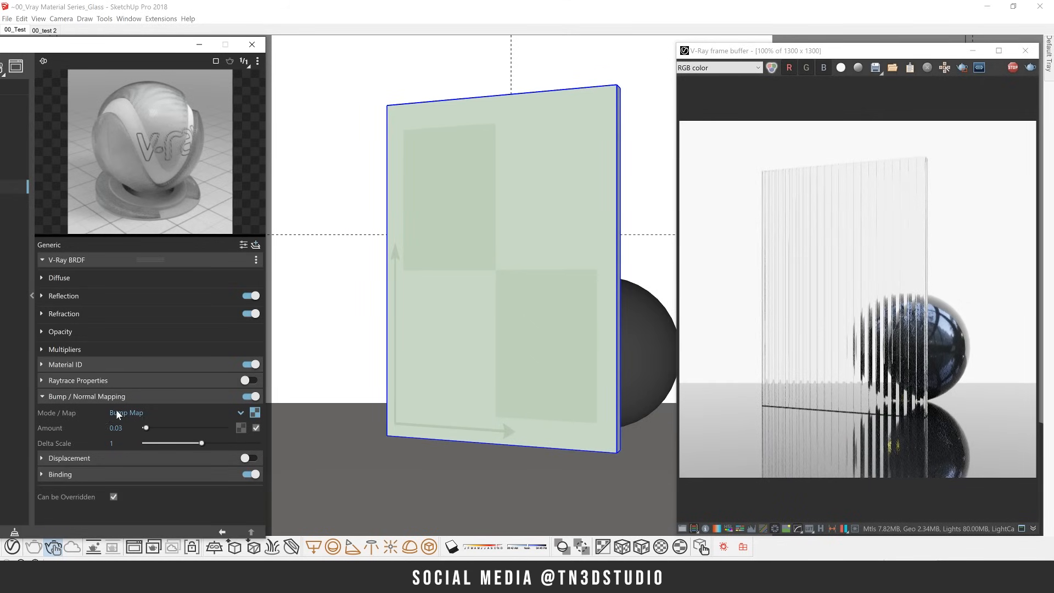
# - Give the refraction Fog Color a vertical gradient: orange bottom stop, cyan stop added midway
pyautogui.click(41, 313)
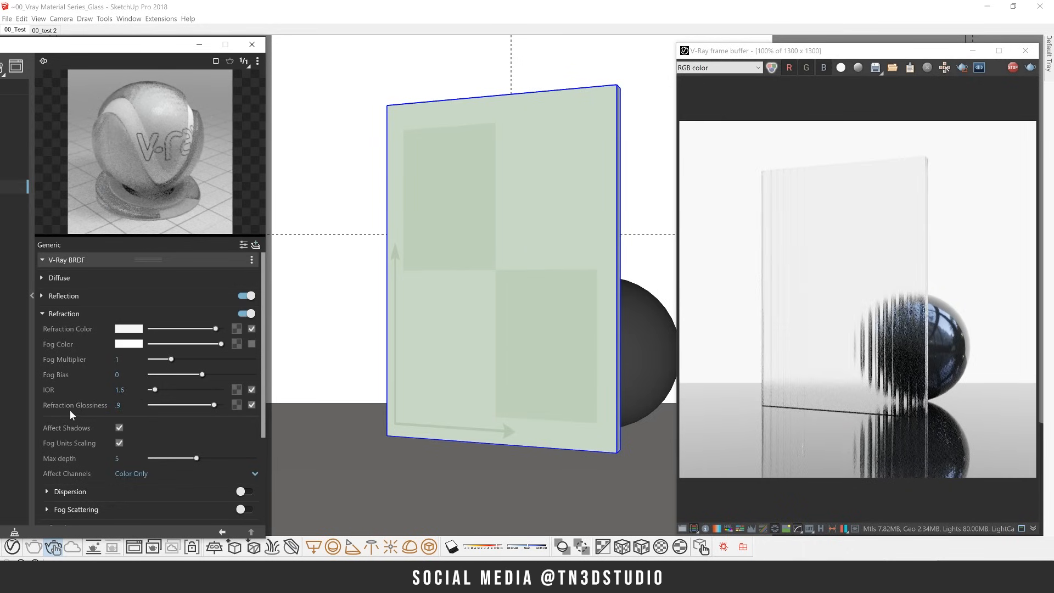
pyautogui.click(252, 343)
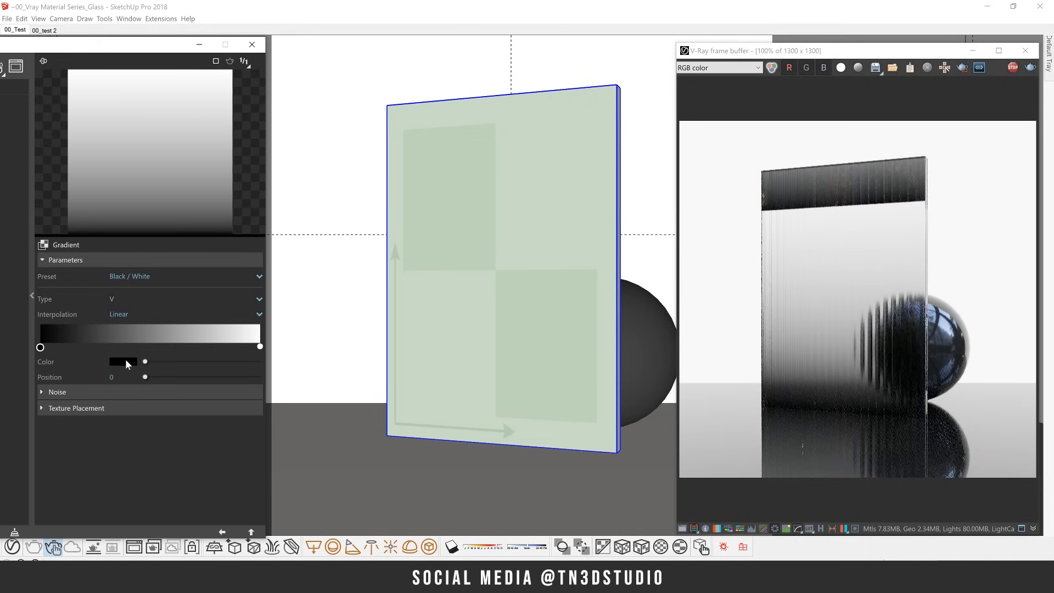
pyautogui.click(123, 362)
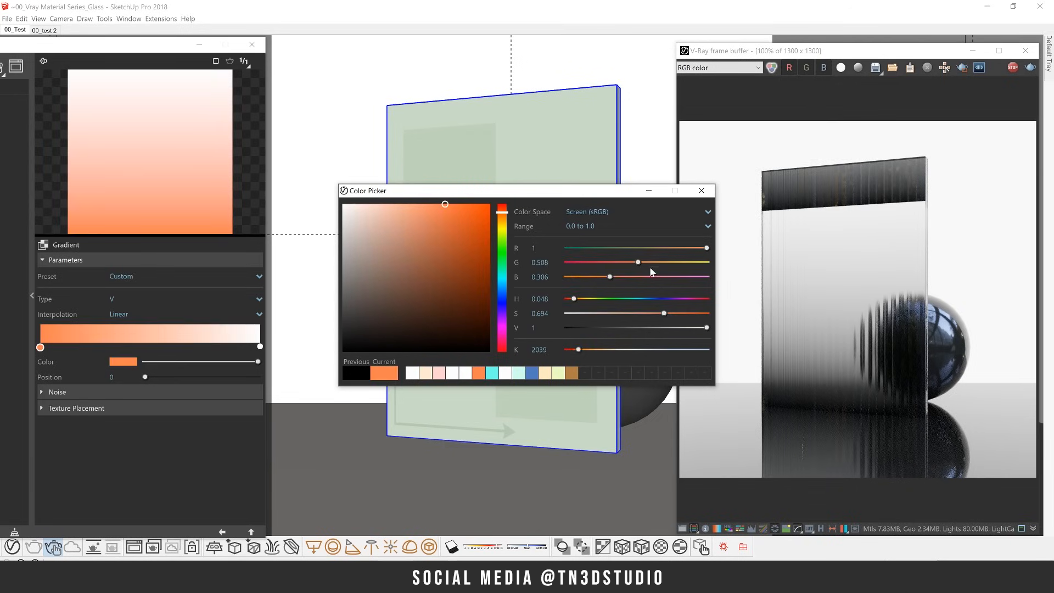
pyautogui.click(701, 191)
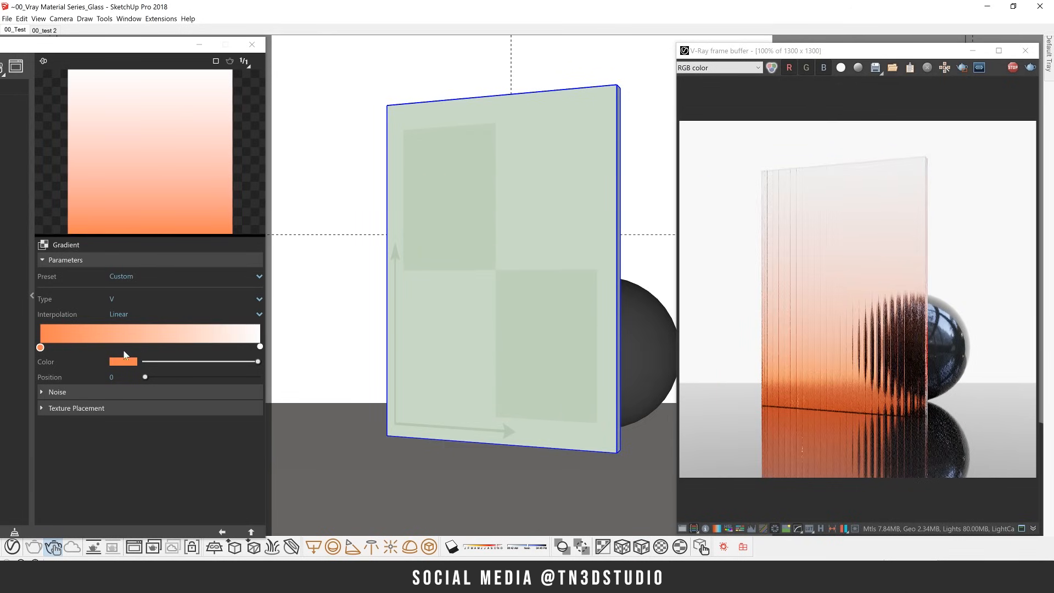
pyautogui.click(150, 347)
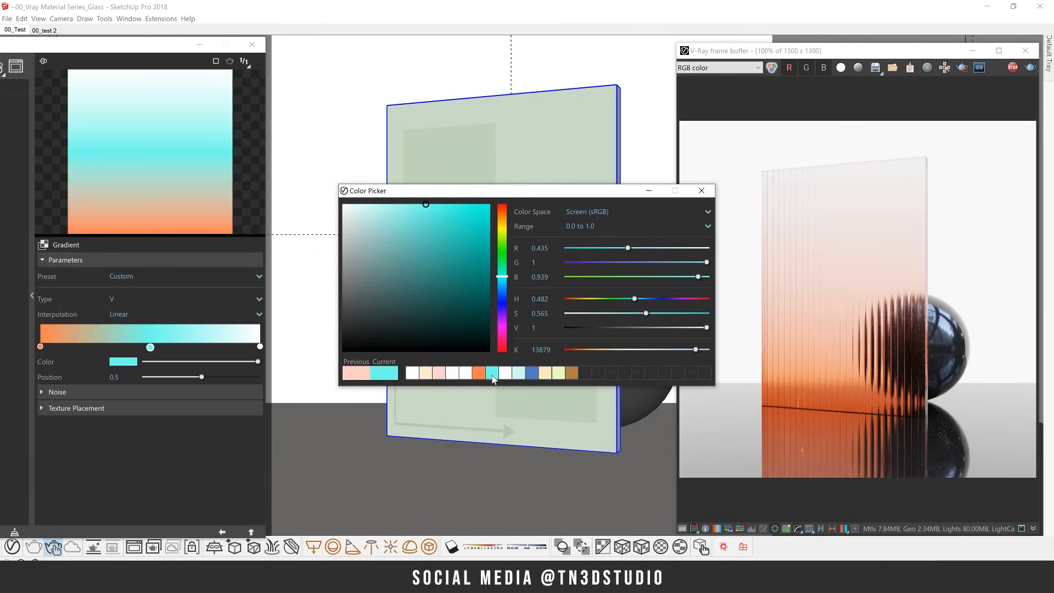